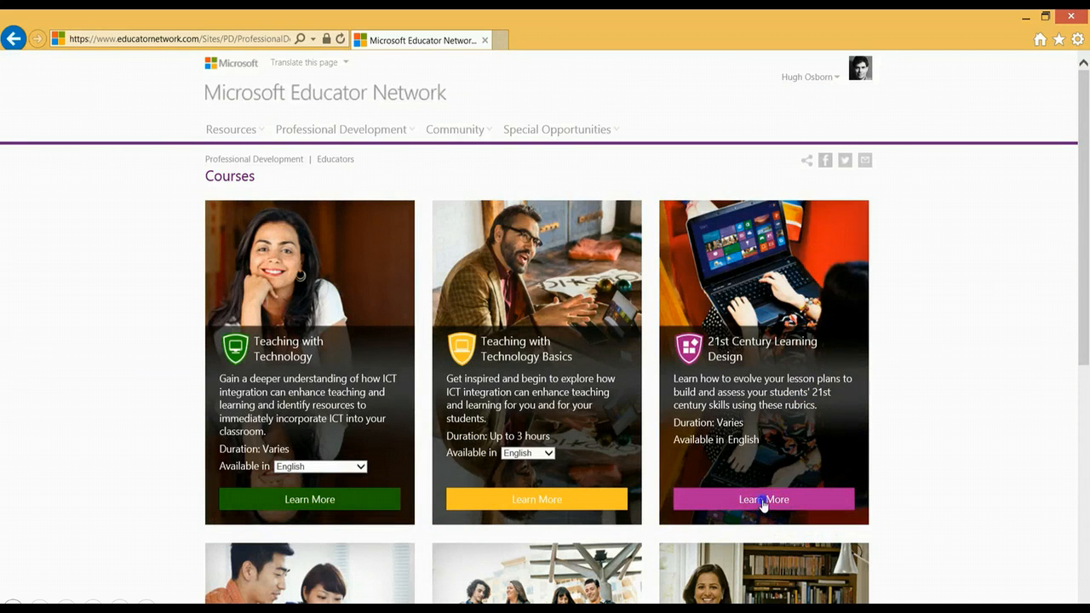
Open the 21st Century Learning Design course details and scroll through its content
left_click(763, 498)
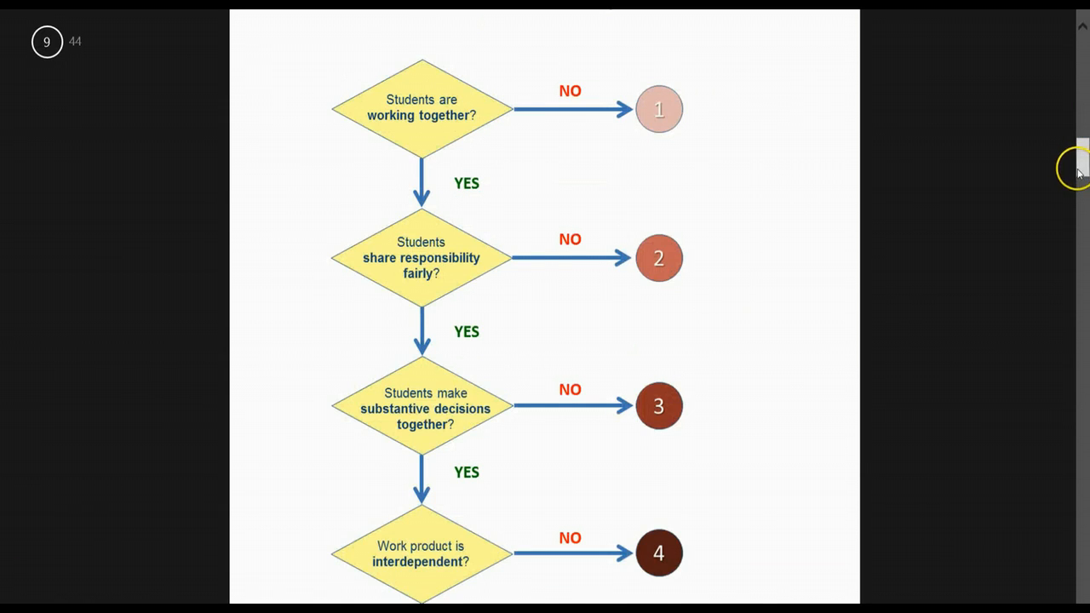
key("Right")
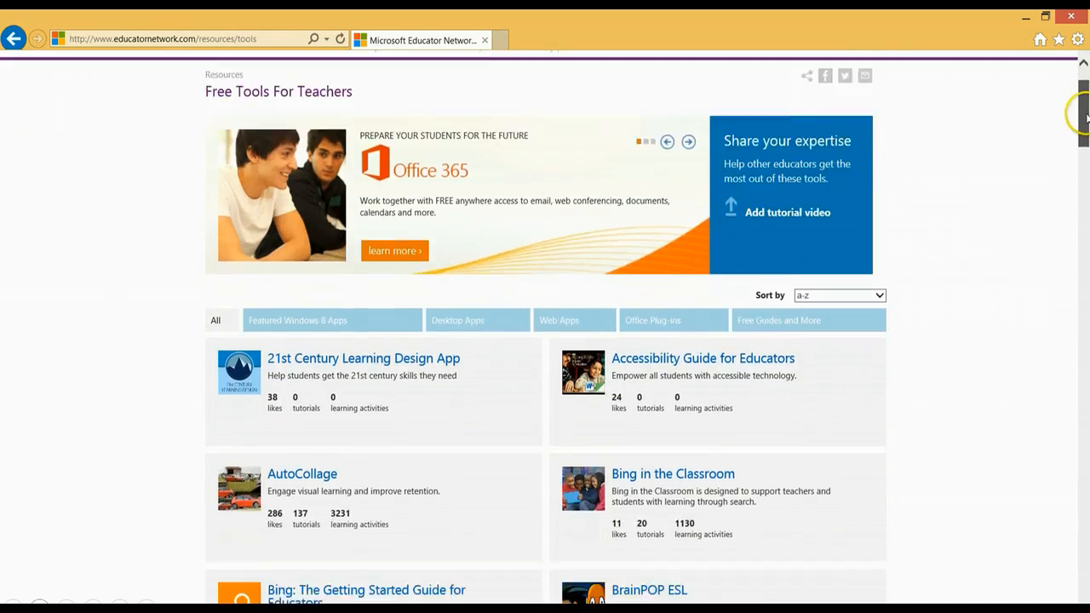
scroll("down", 3)
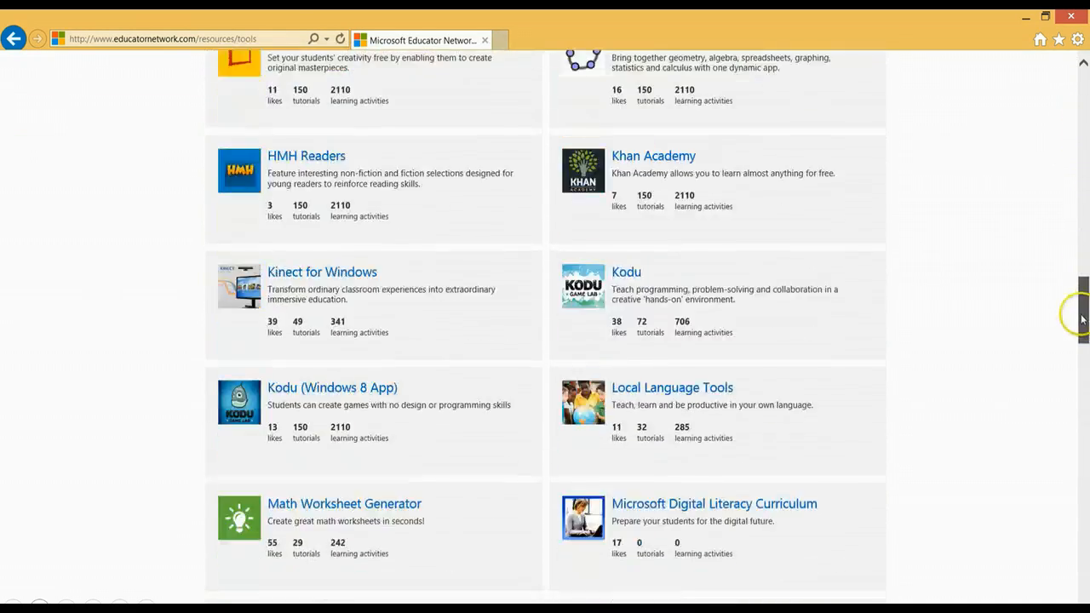
scroll("down", 3)
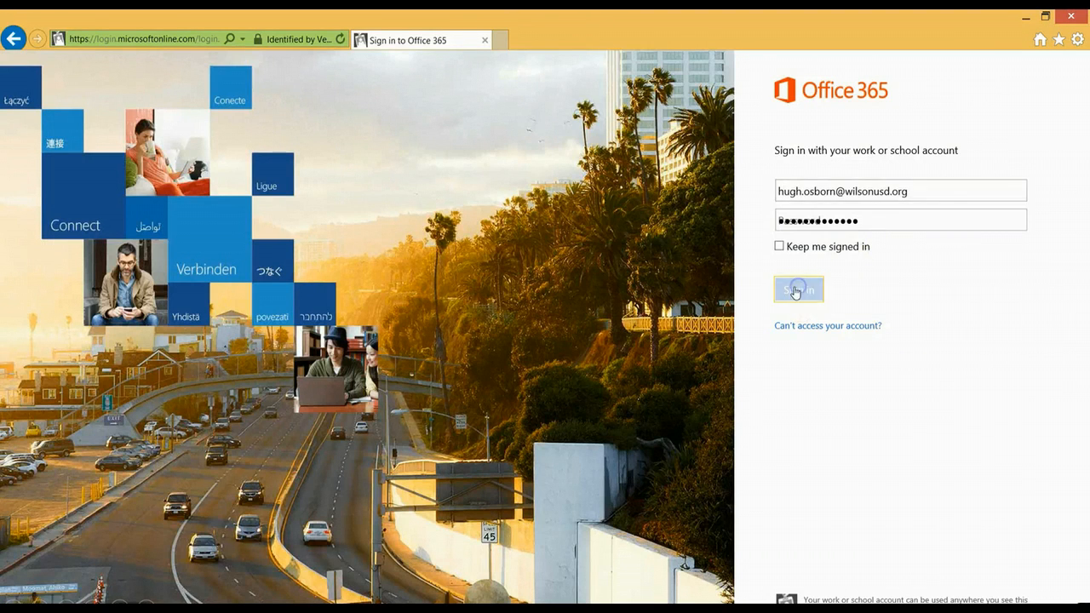
Sign in to Office 365 and view the Planetary Science 9B contact group's members in People
left_click(797, 290)
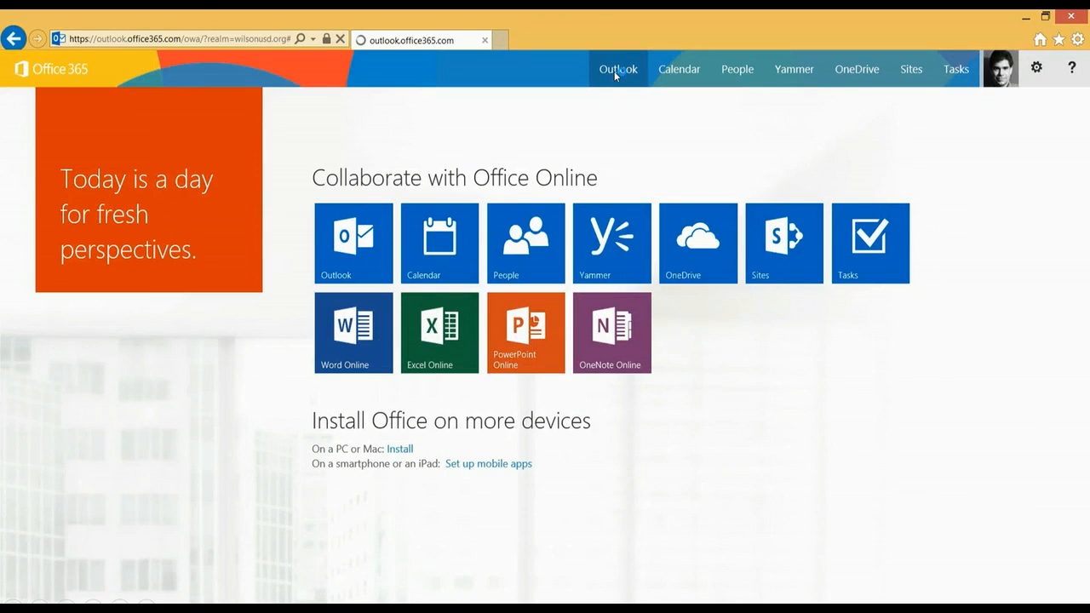
left_click(354, 243)
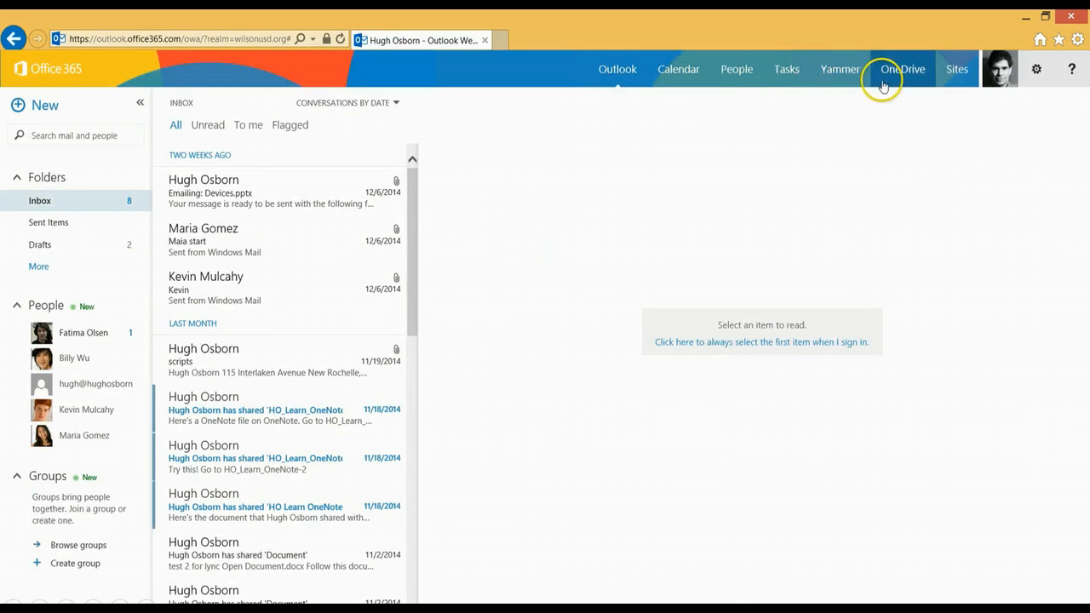
mouse_move(902, 69)
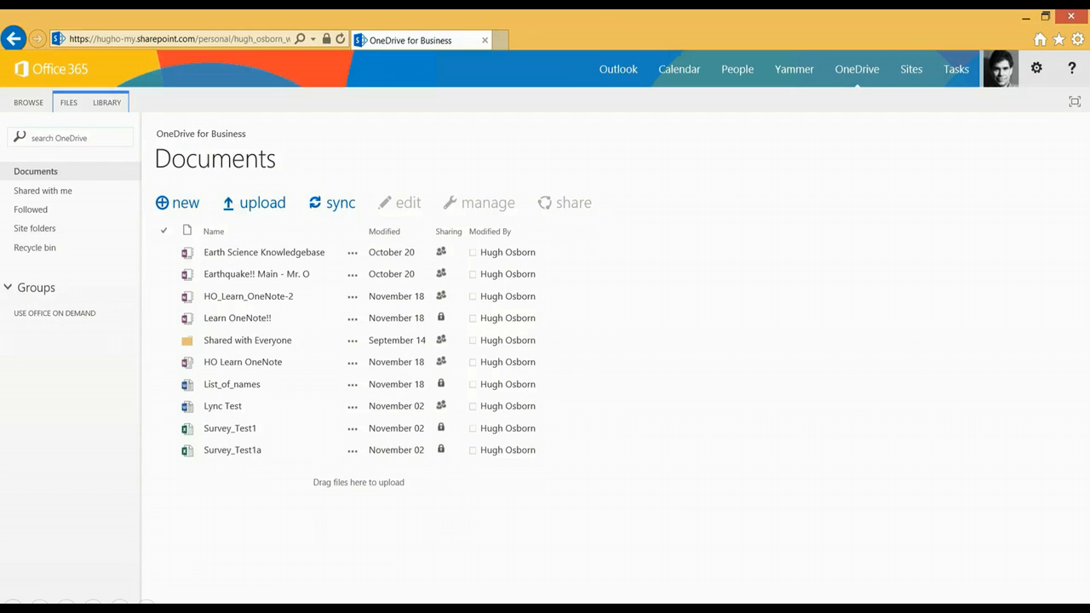
left_click(737, 68)
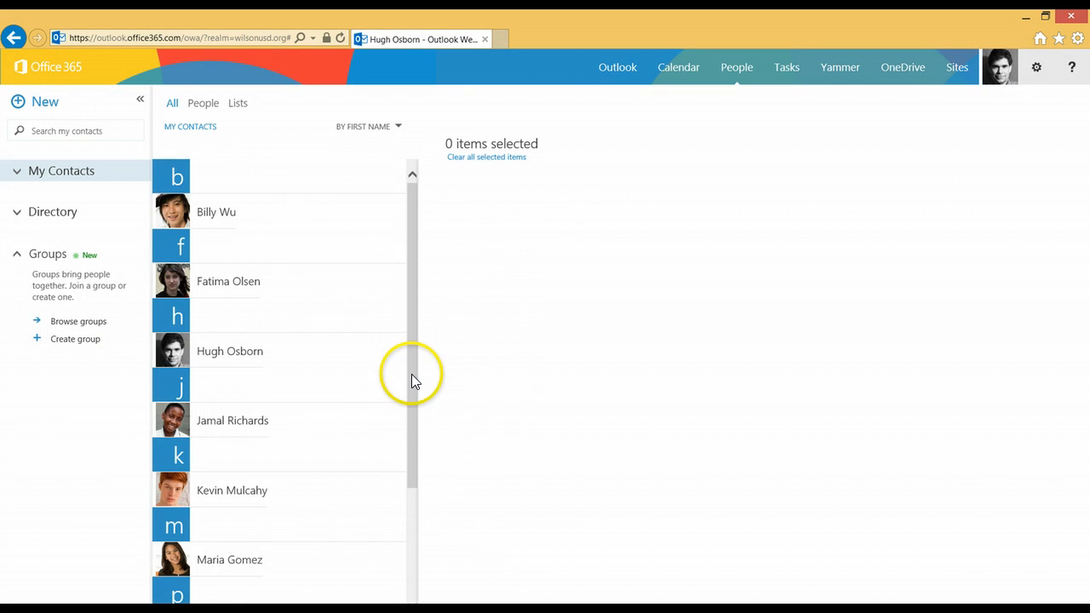
scroll("down", 3)
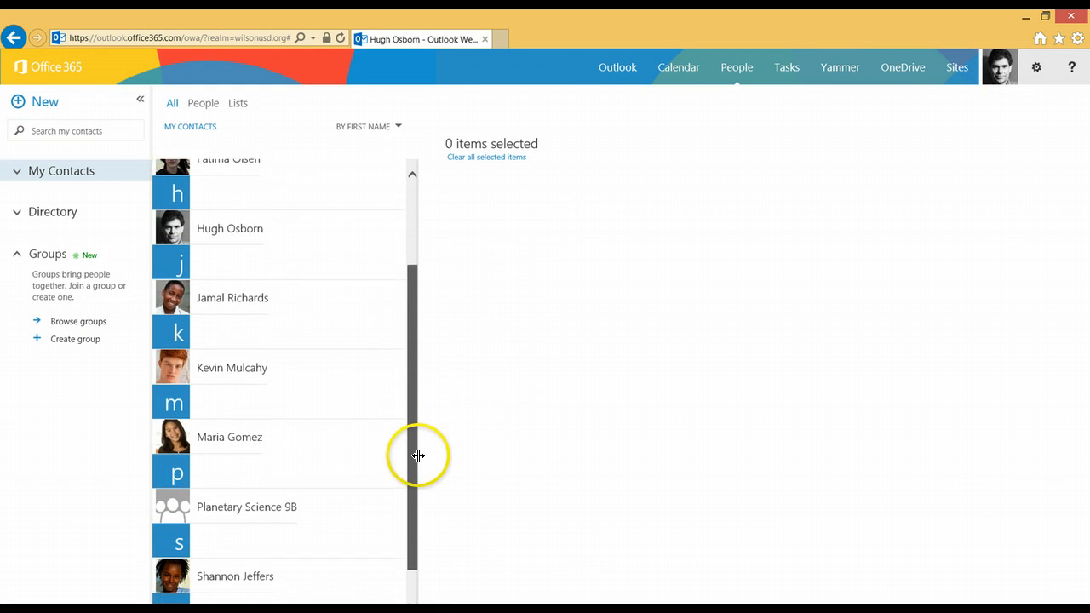
scroll("down", 3)
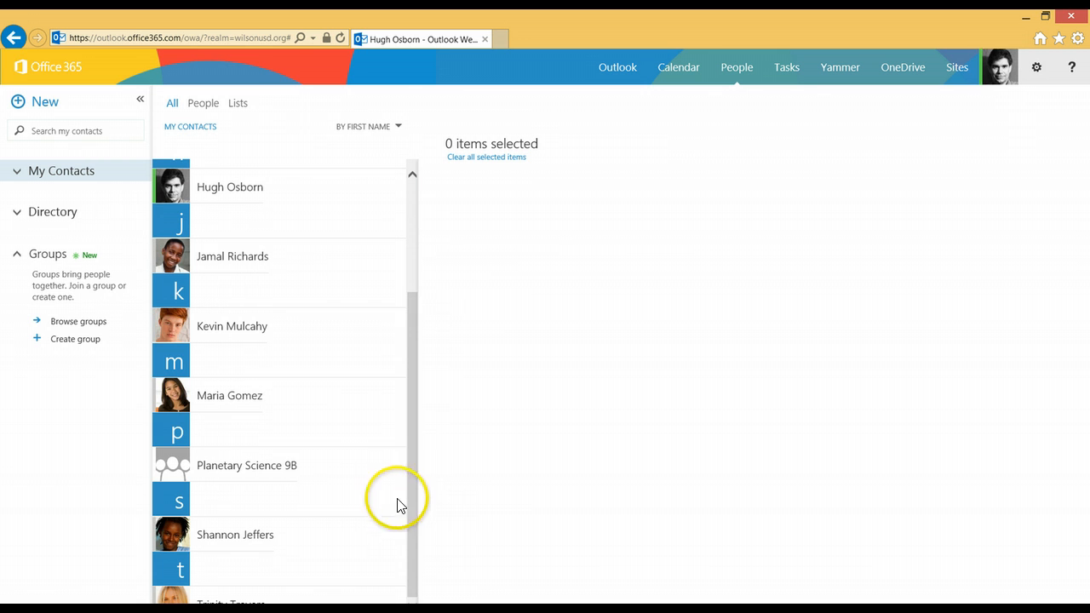
left_click(246, 465)
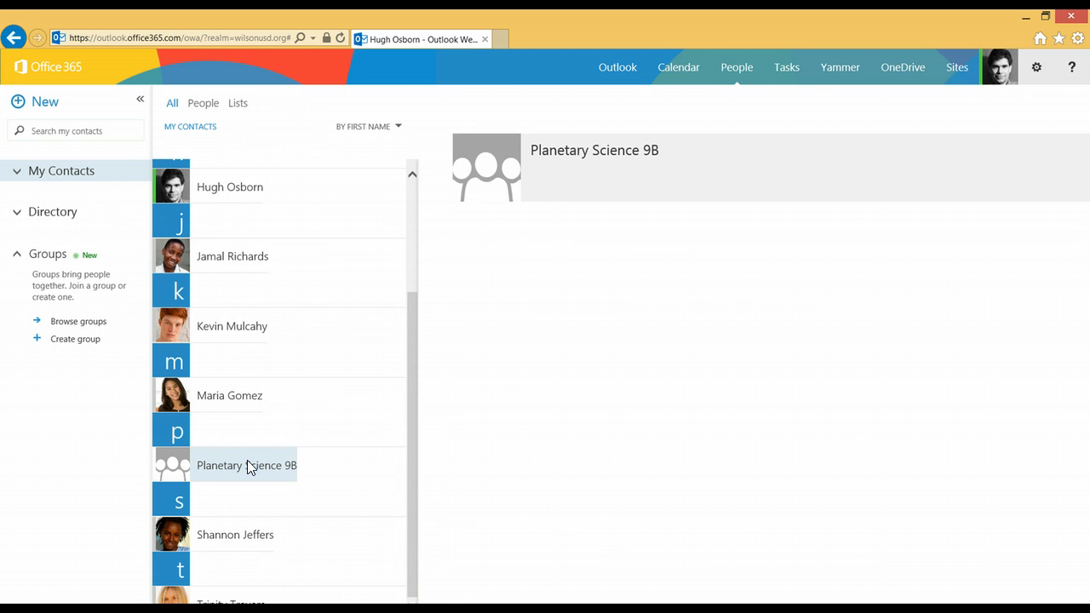
left_click(246, 465)
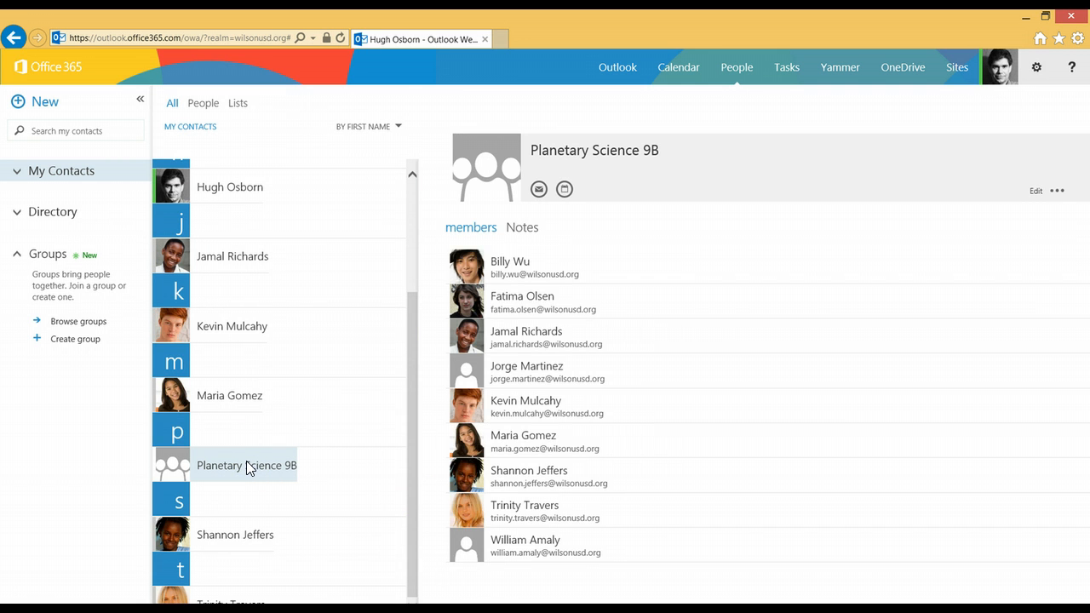
Share the Earthquake!! calendar, then show OneDrive's Site Contents page
left_click(678, 66)
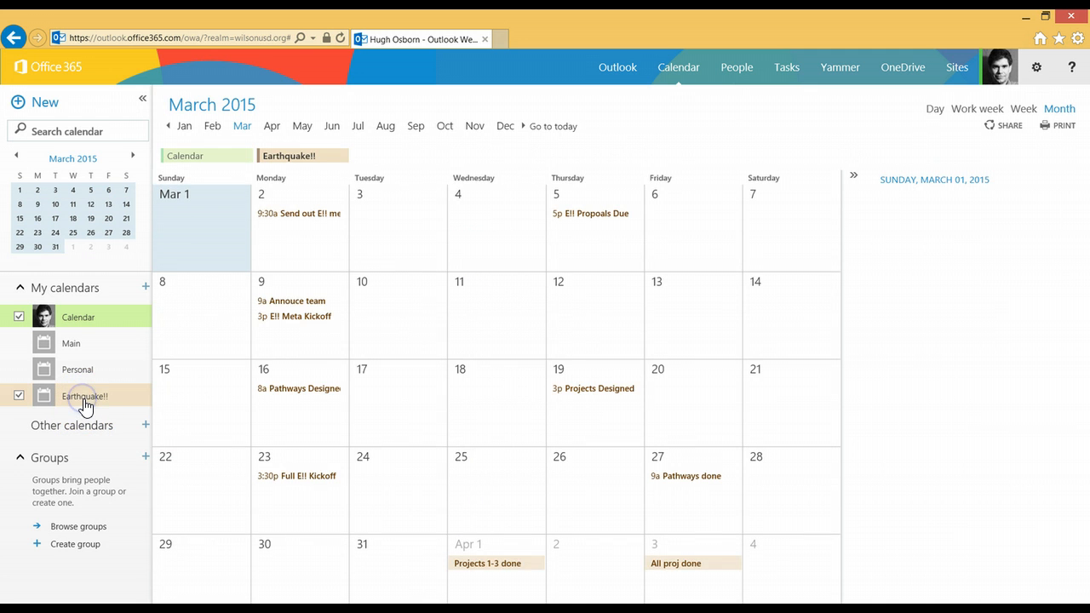
right_click(84, 396)
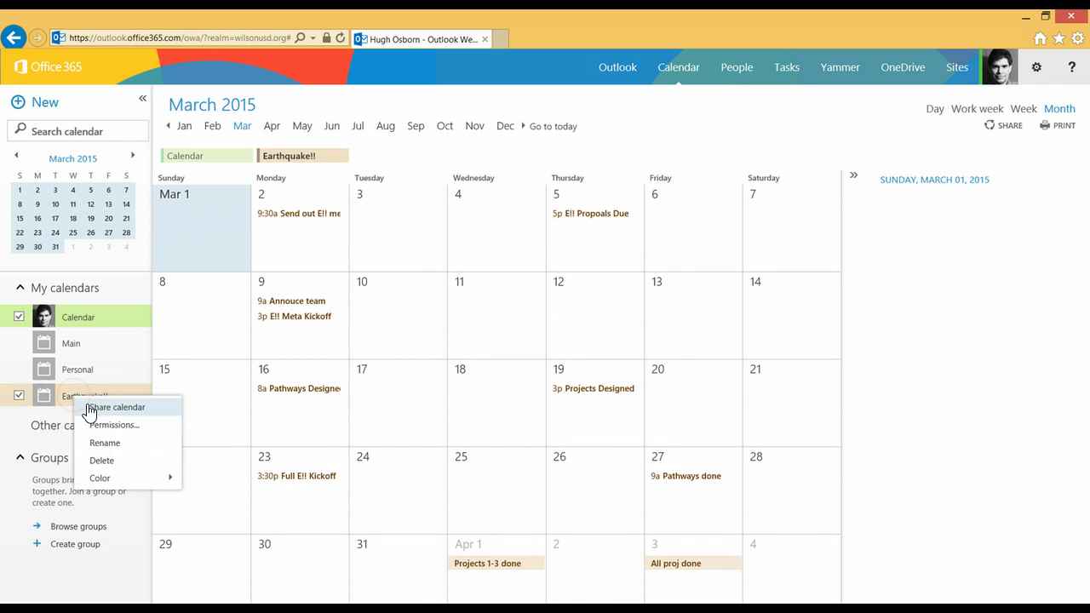
left_click(119, 407)
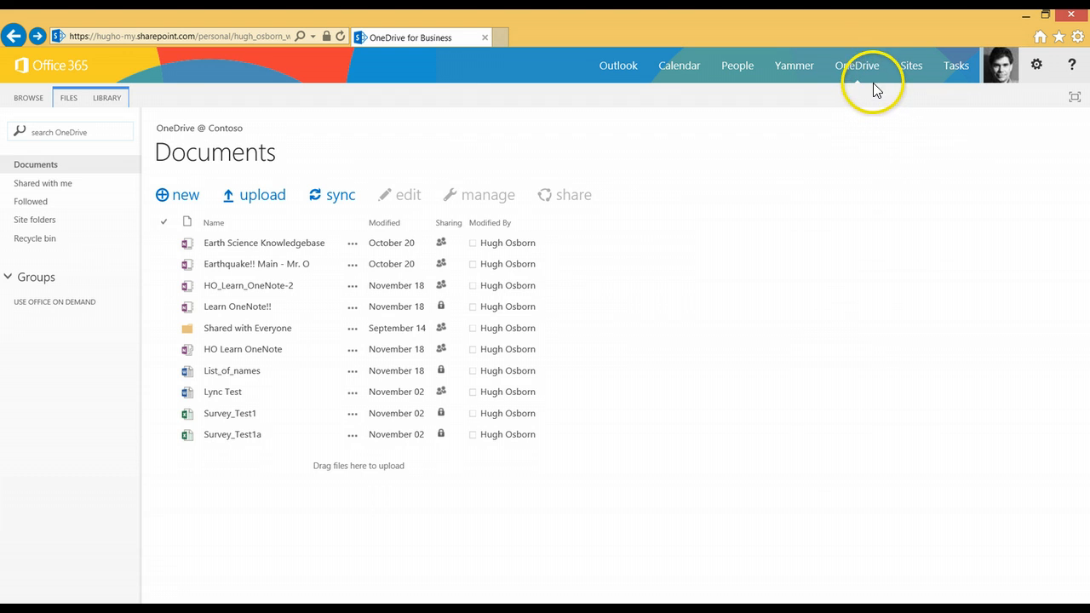
mouse_move(856, 65)
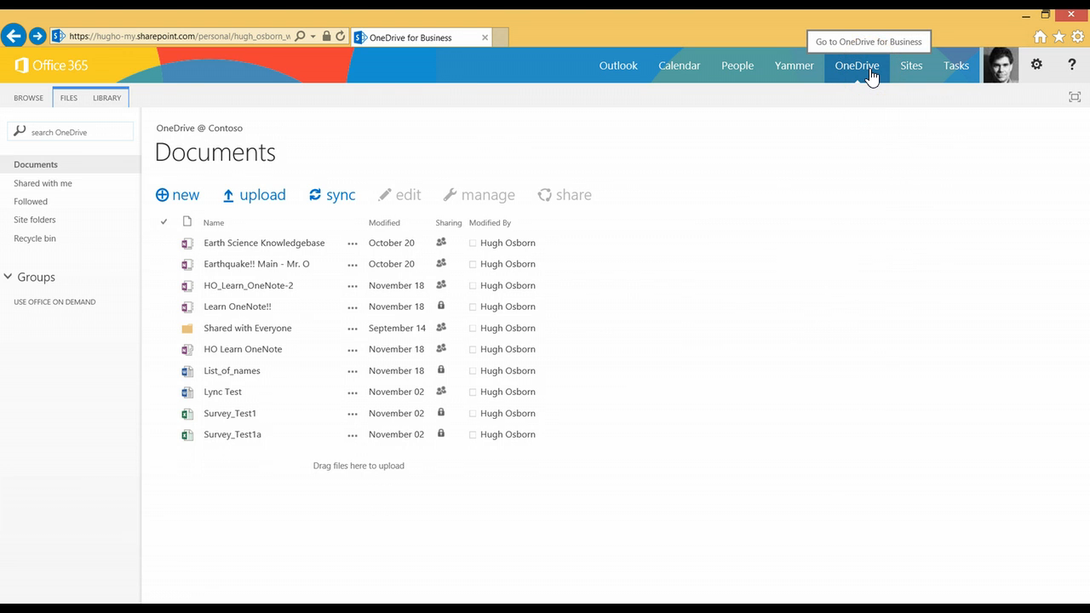
mouse_move(979, 98)
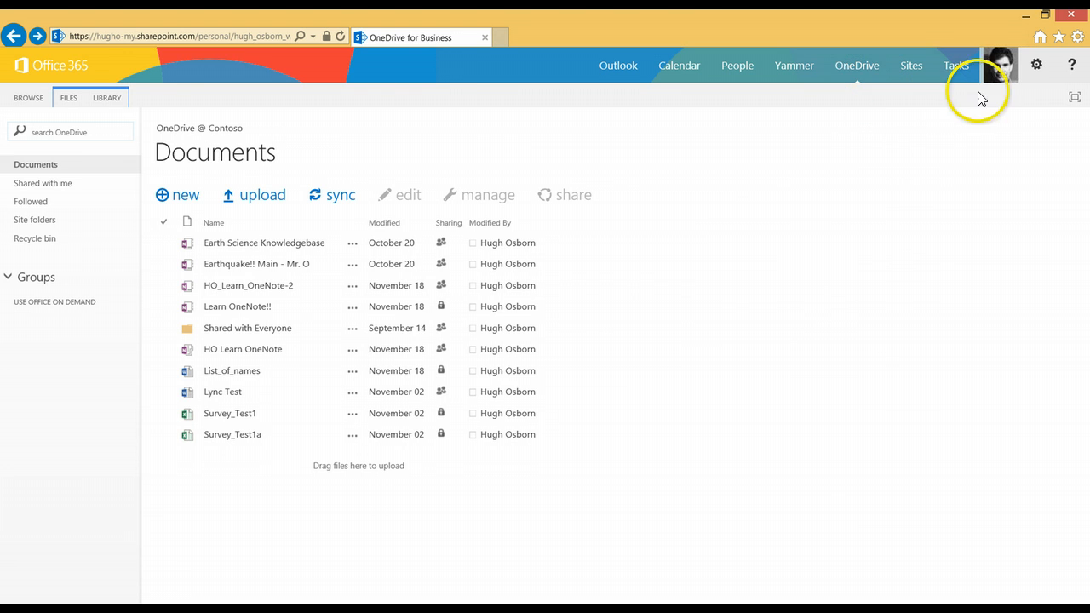
left_click(1036, 65)
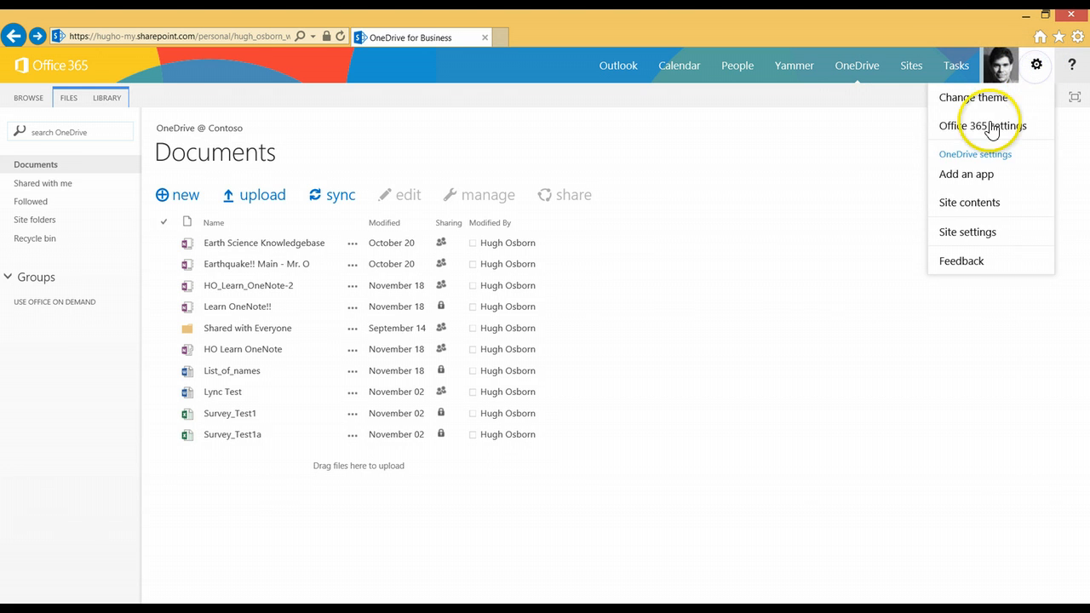
left_click(969, 202)
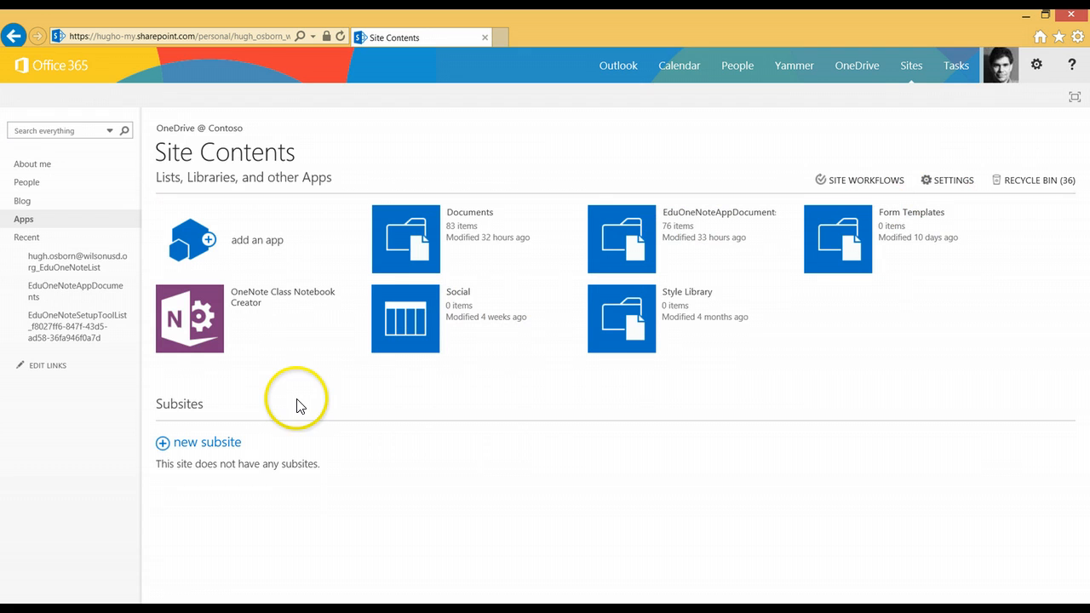
mouse_move(196, 321)
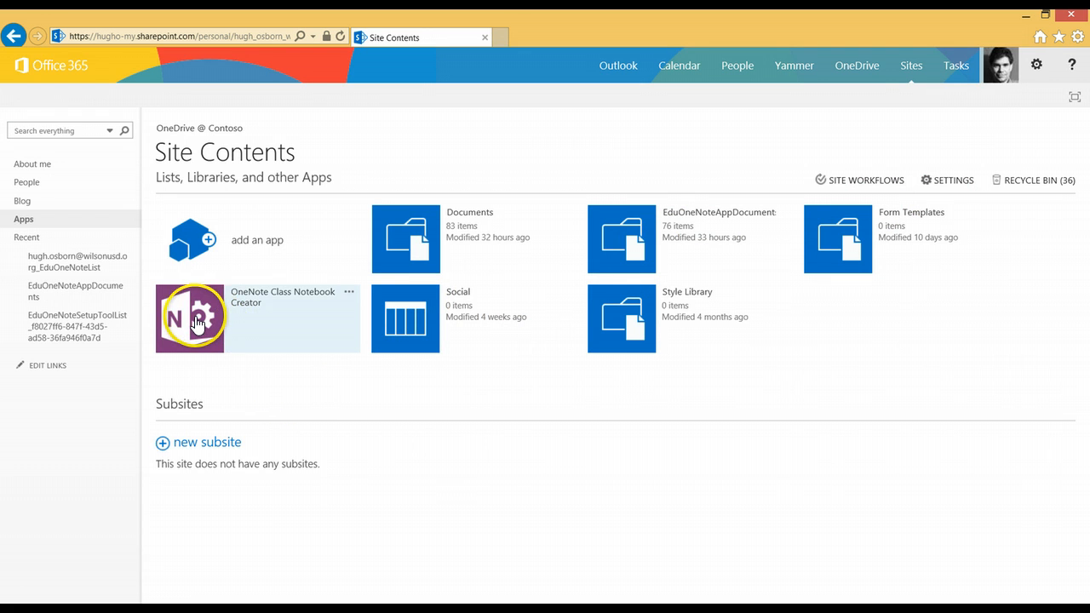
Start a class notebook named 'Planetary Science 9B' and advance past the notebook overview
left_click(189, 318)
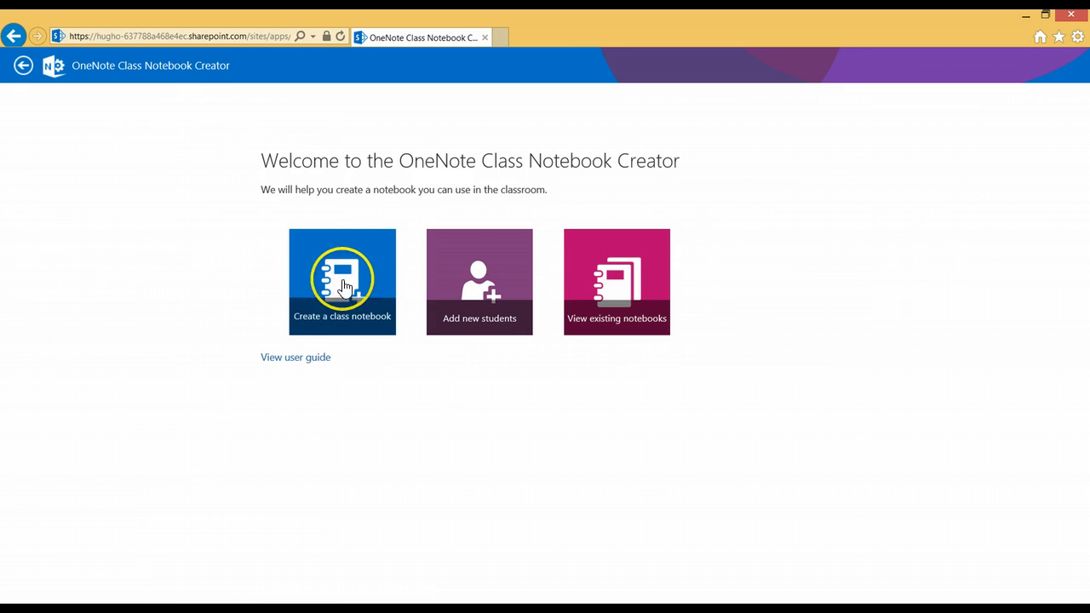
left_click(341, 280)
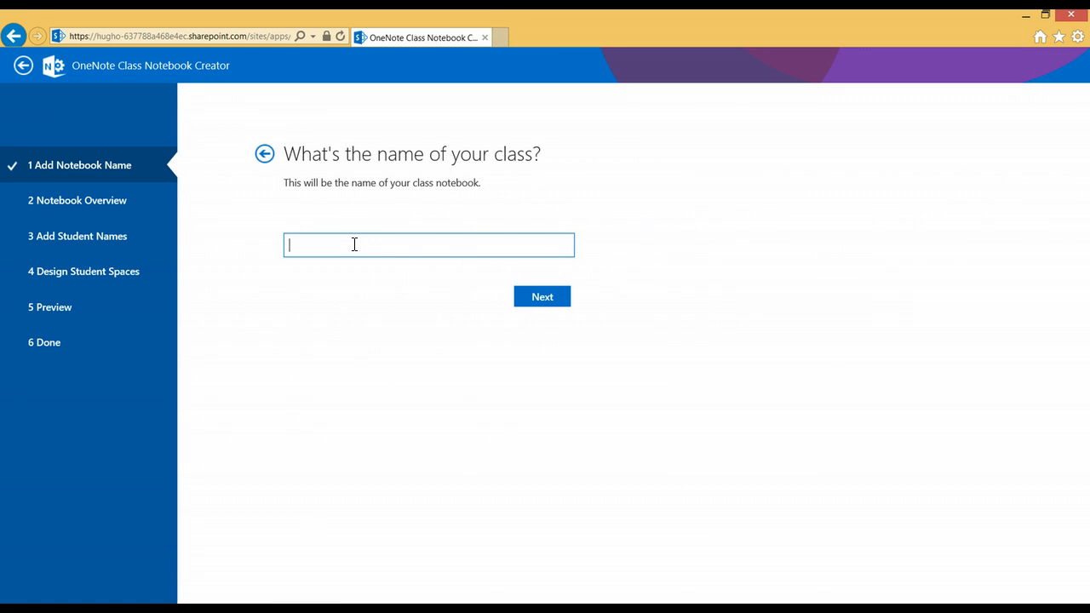
type("Planetary Science 9B")
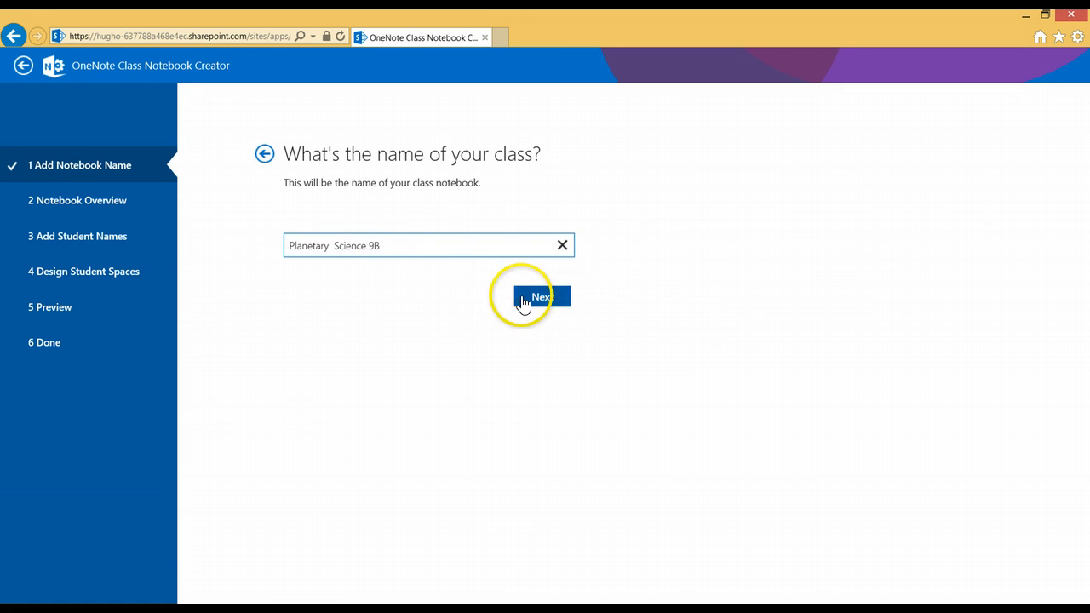
left_click(541, 296)
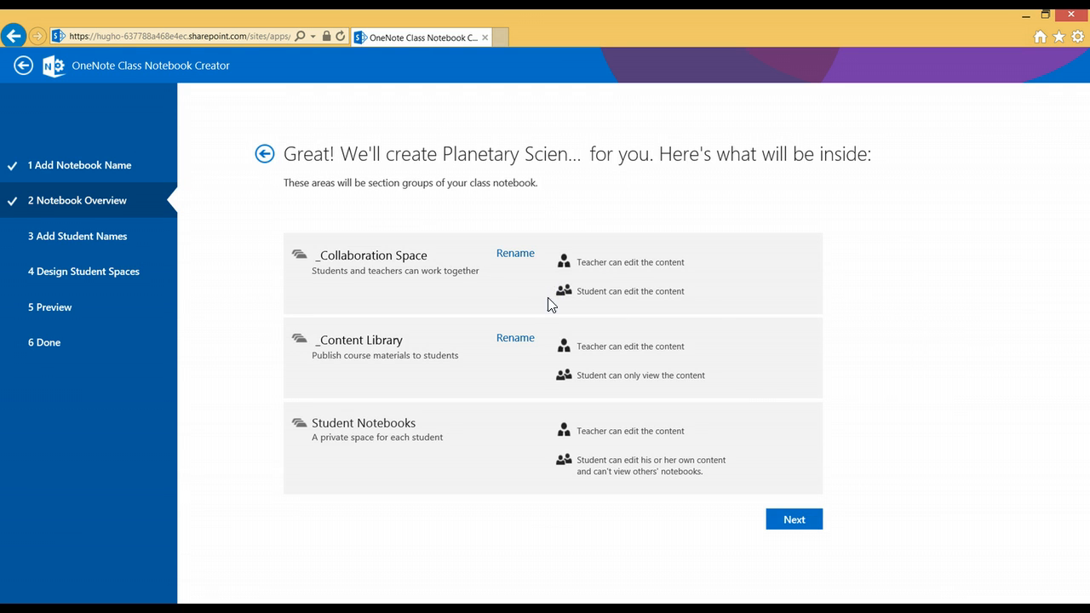
mouse_move(756, 376)
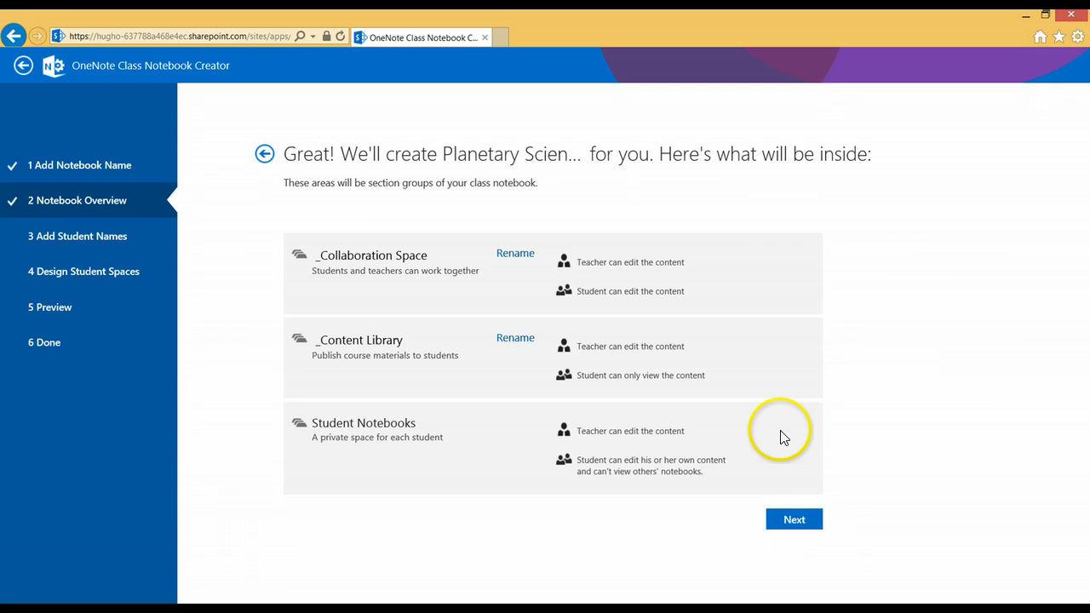
left_click(794, 519)
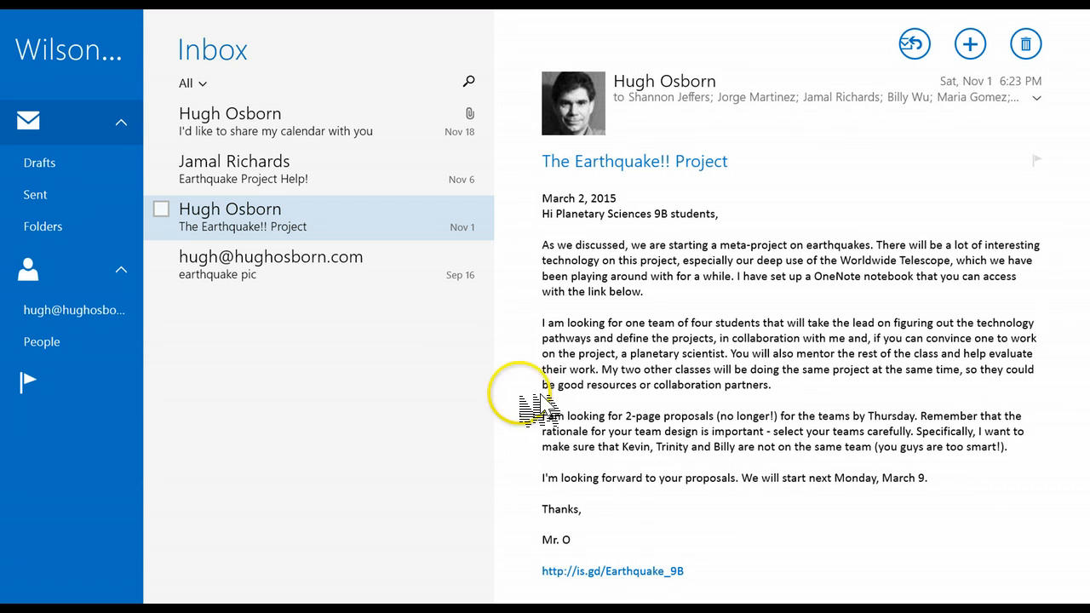
mouse_move(612, 570)
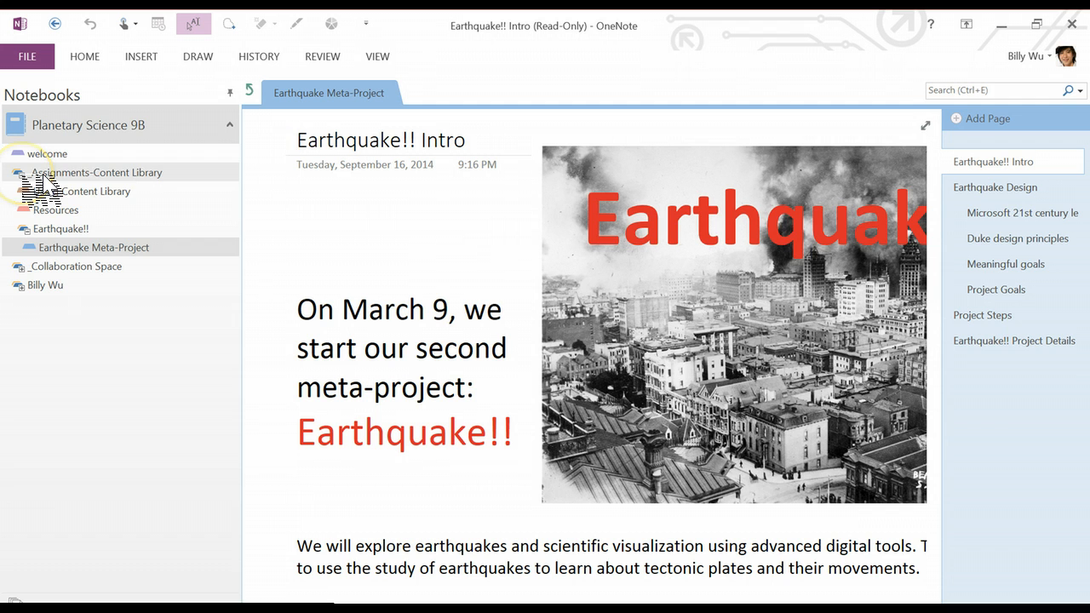
mouse_move(57, 211)
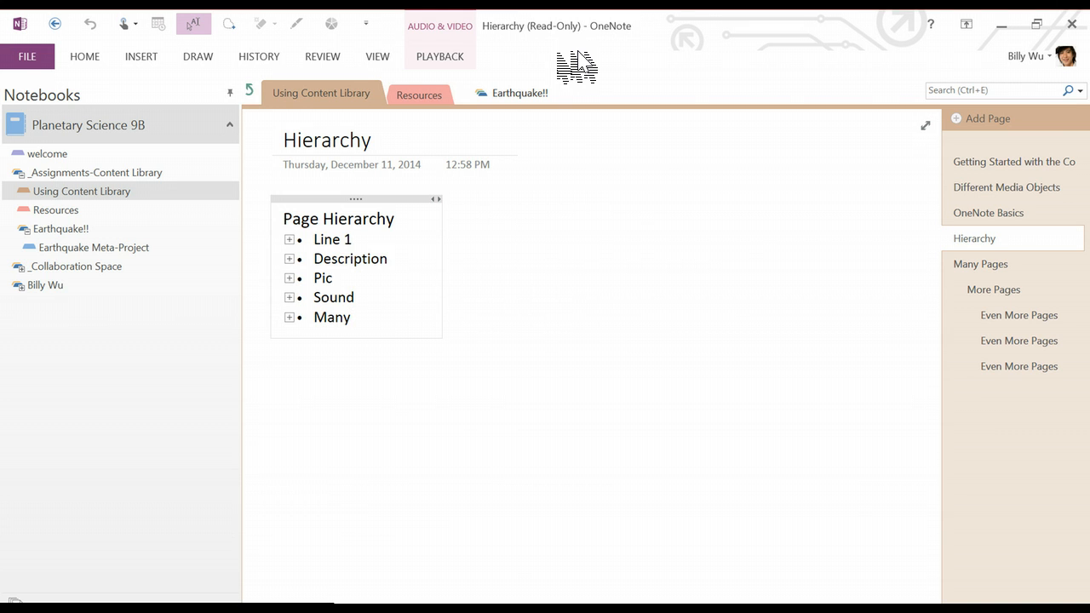
Browse the Collaboration Space Wiki and the student's Earth Science Main section
left_click(75, 191)
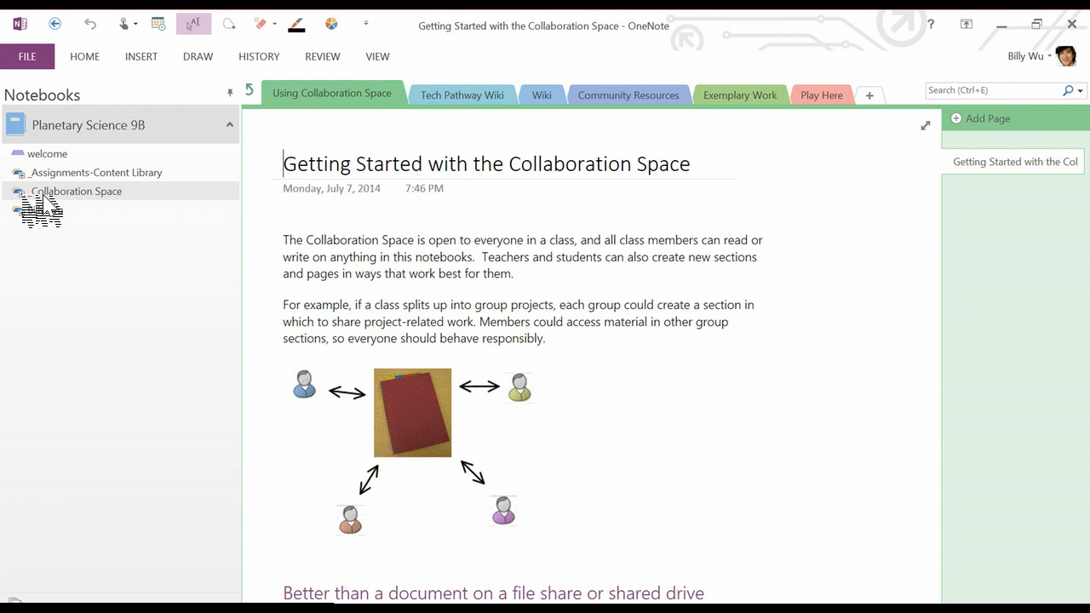
left_click(76, 191)
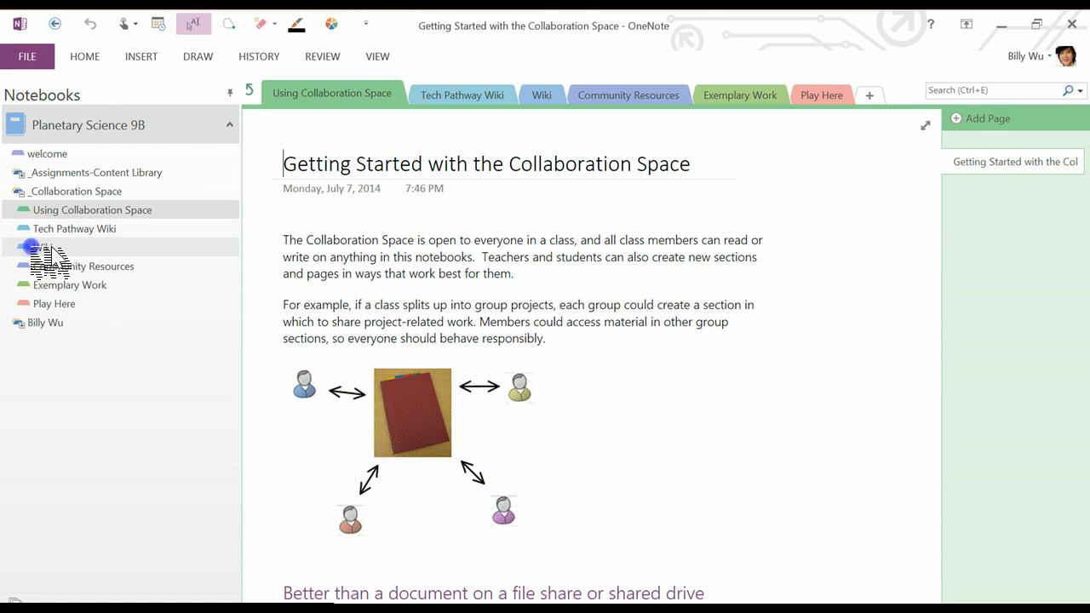
left_click(542, 95)
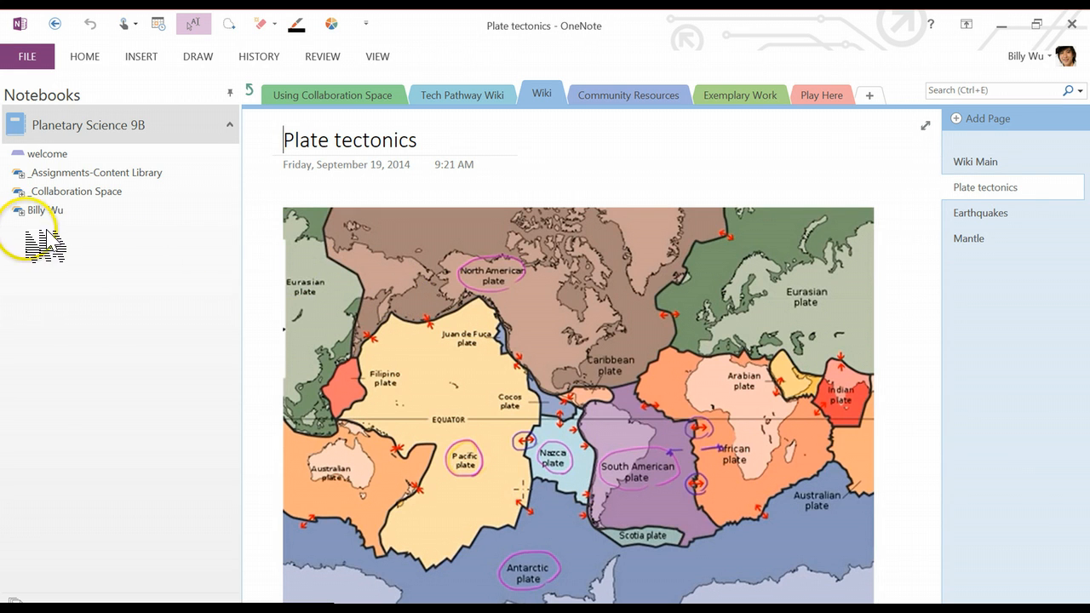
left_click(46, 209)
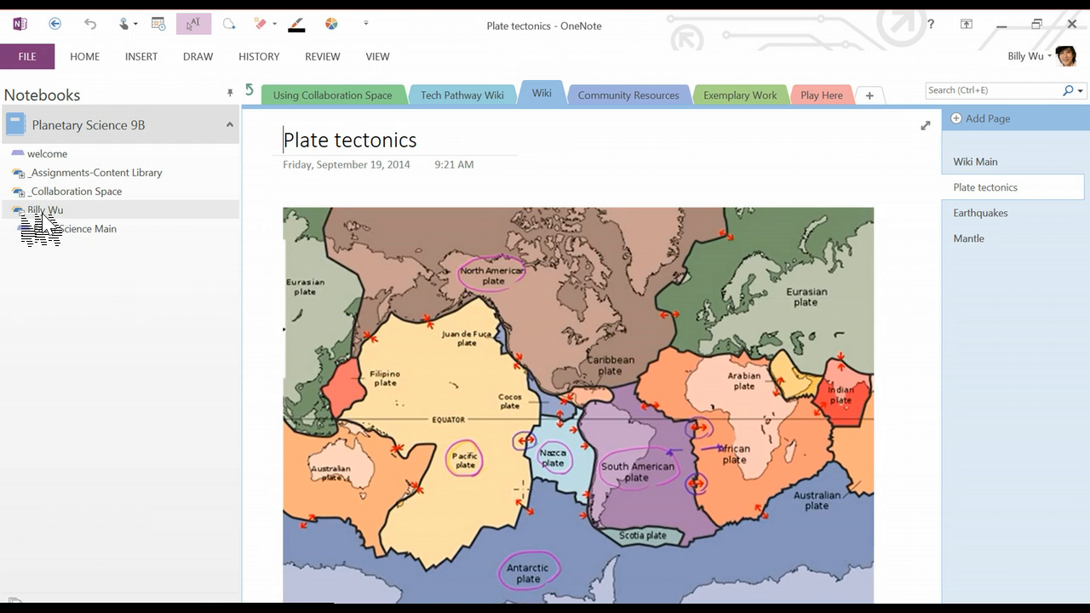
left_click(76, 228)
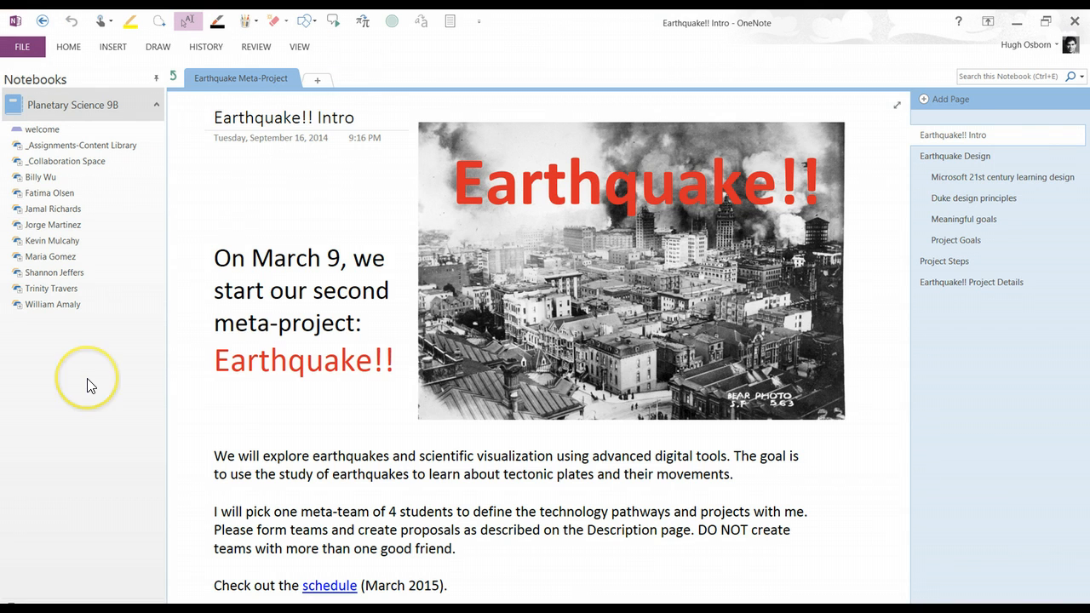
mouse_move(103, 203)
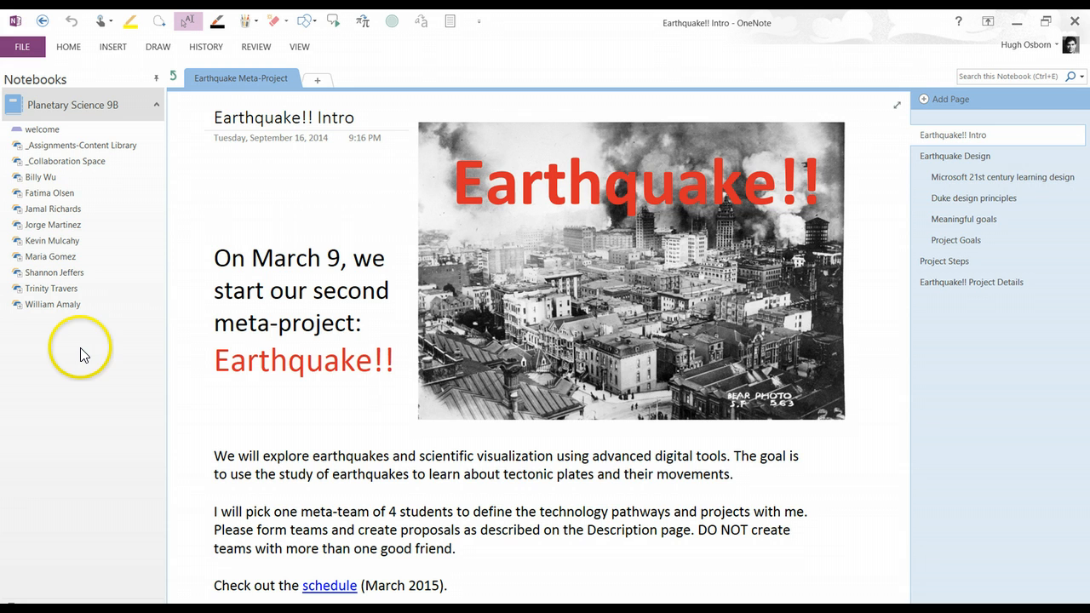
mouse_move(81, 347)
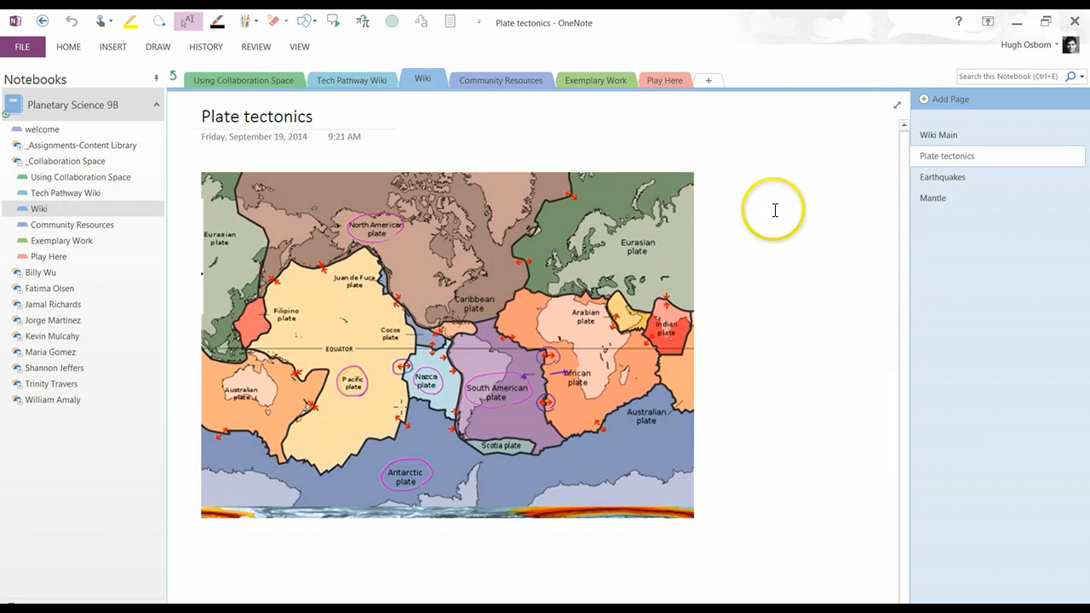
mouse_move(440, 538)
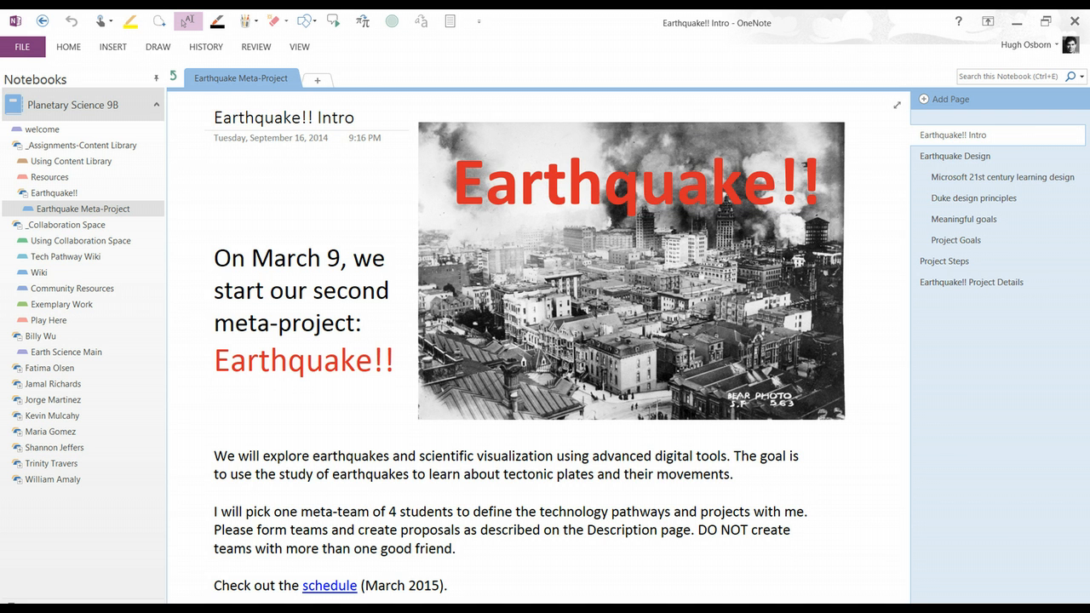
Show the 'Steps in the Earthquake!! meta-project' slide
left_click(214, 118)
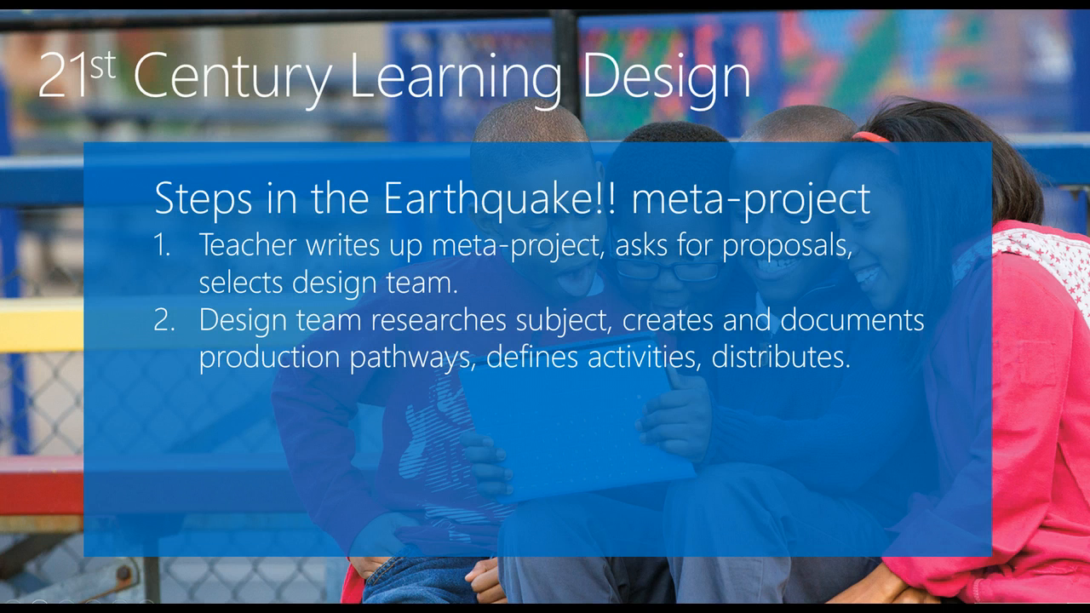
key("right")
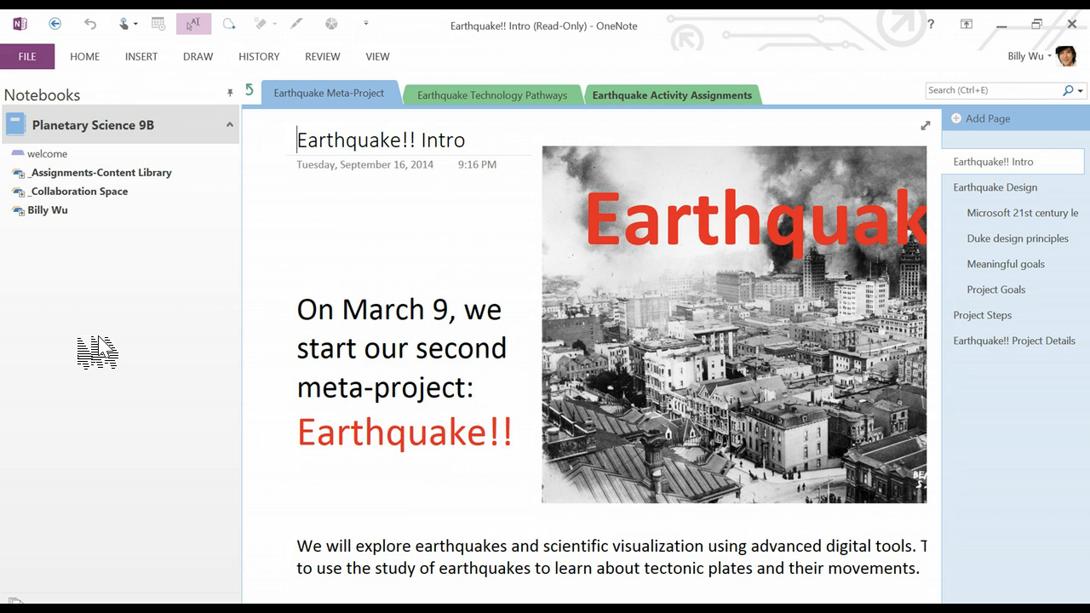
mouse_move(101, 345)
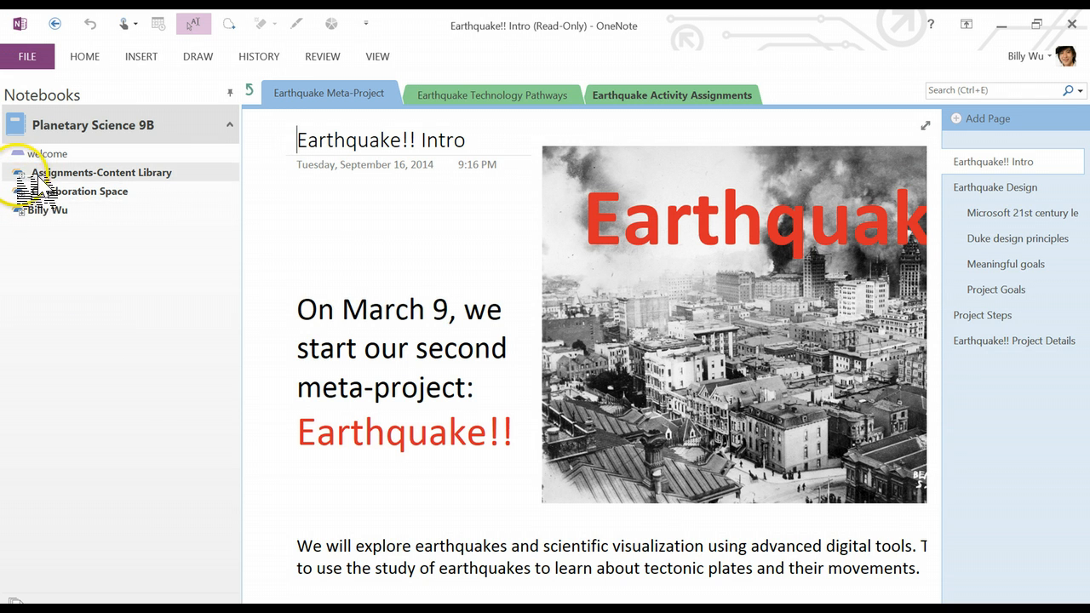
Expand Assignments-Content Library and view Production Pathways and Earthquake Activity Assignments
left_click(19, 172)
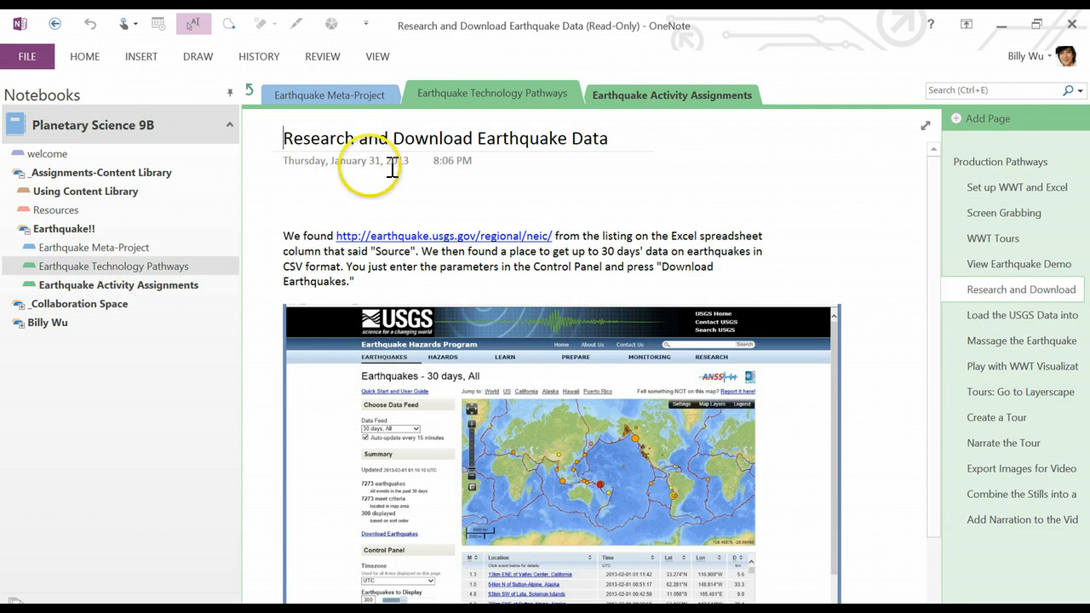
left_click(1000, 161)
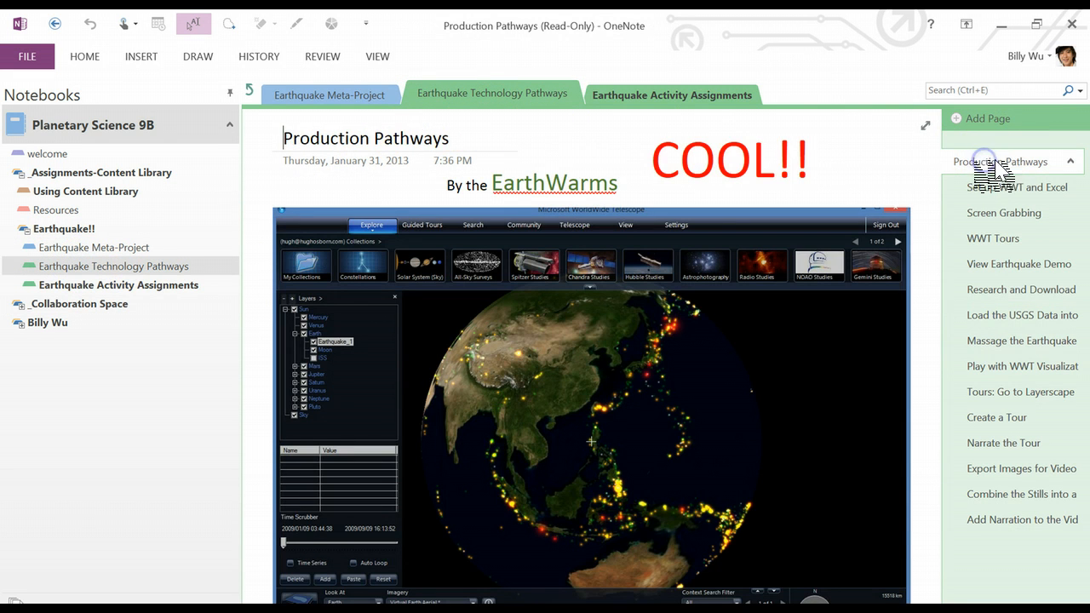
left_click(671, 95)
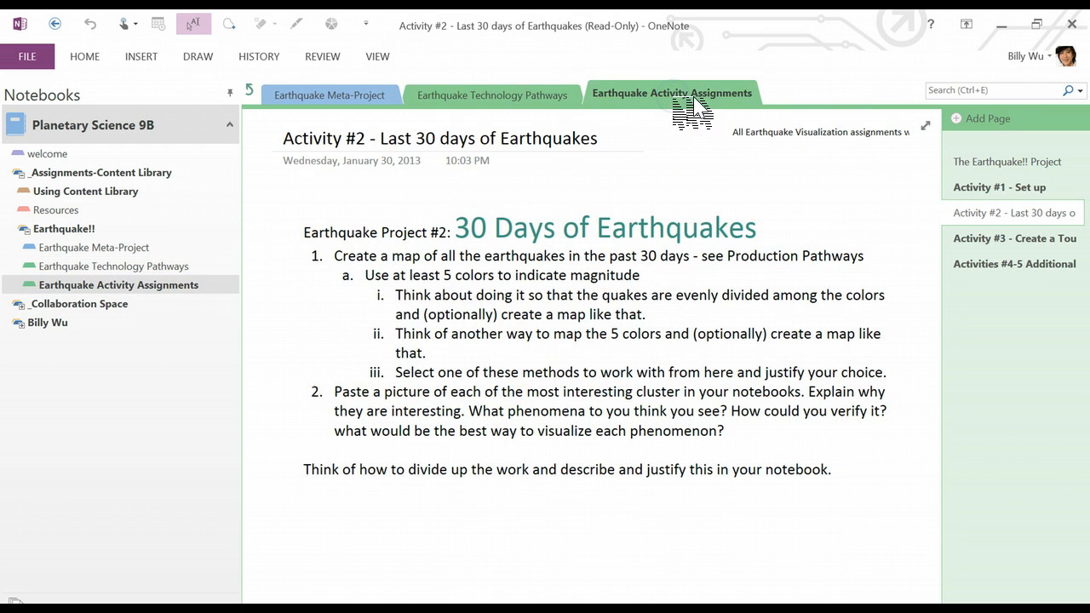
mouse_move(492, 94)
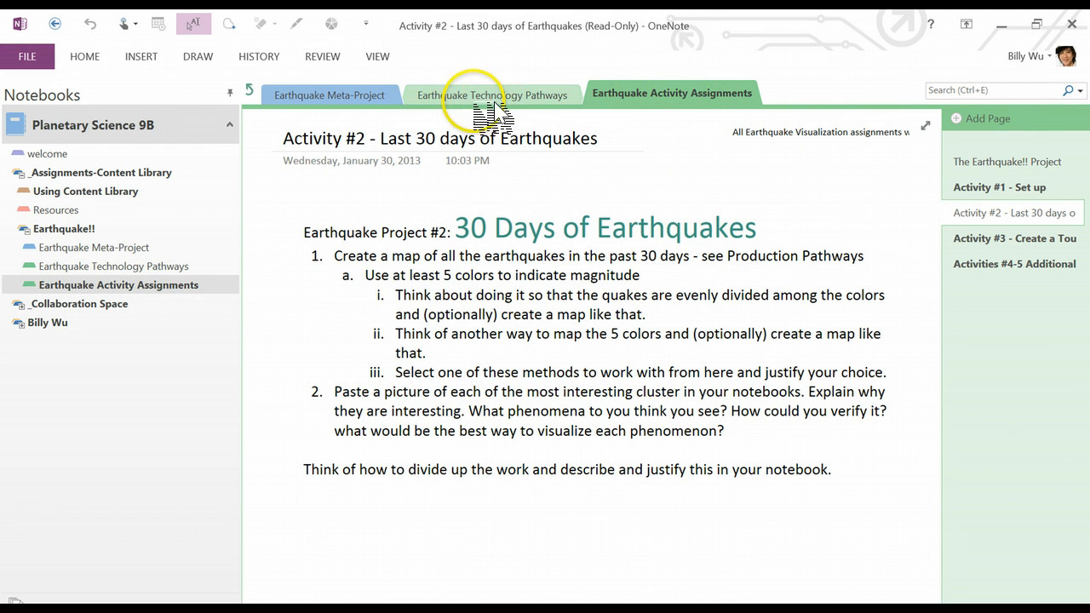
Browse the Technology Pathways pages: Set up WWT and Excel, View Earthquake Demo, Research and Download
left_click(491, 95)
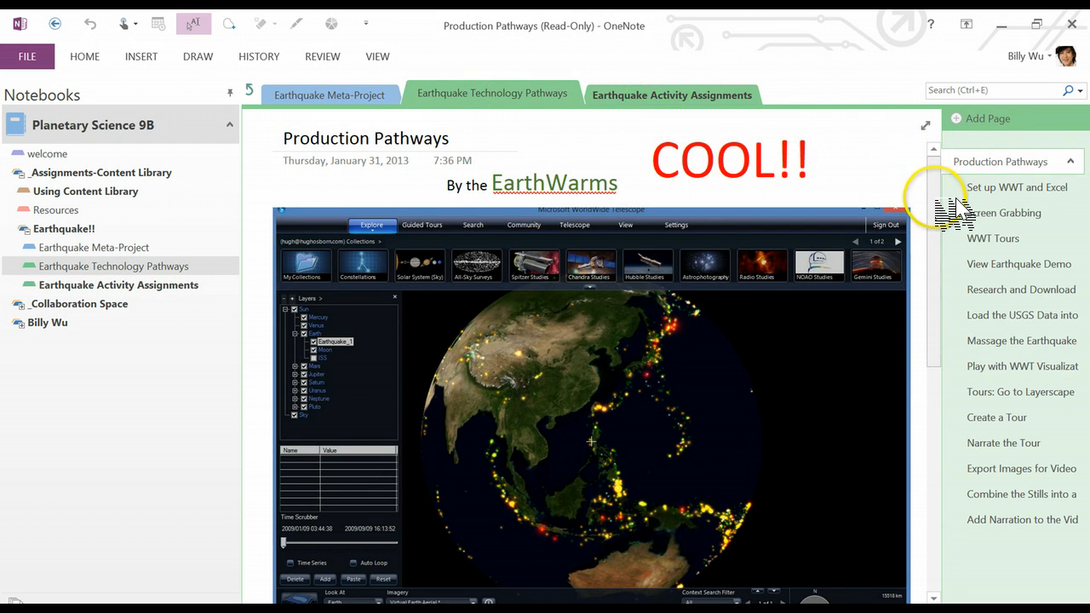
scroll("down", 3)
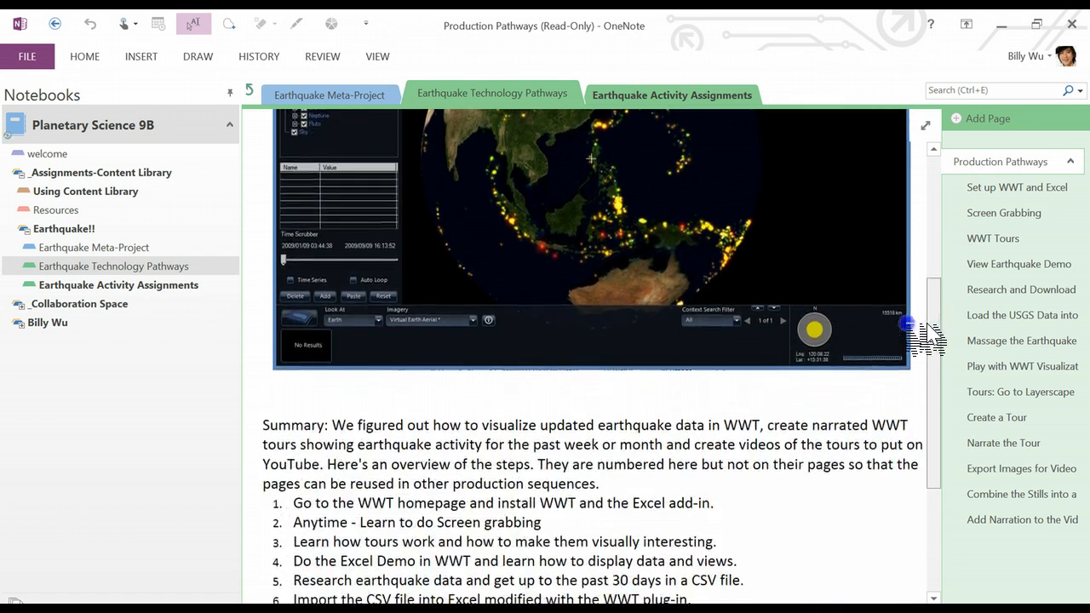
scroll("down", 3)
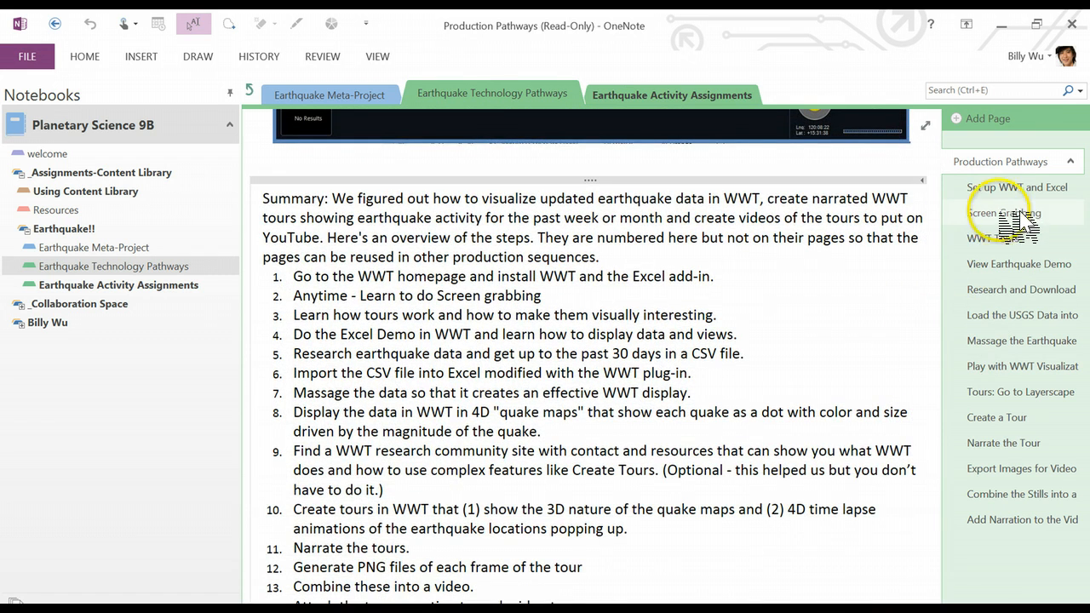
left_click(1016, 186)
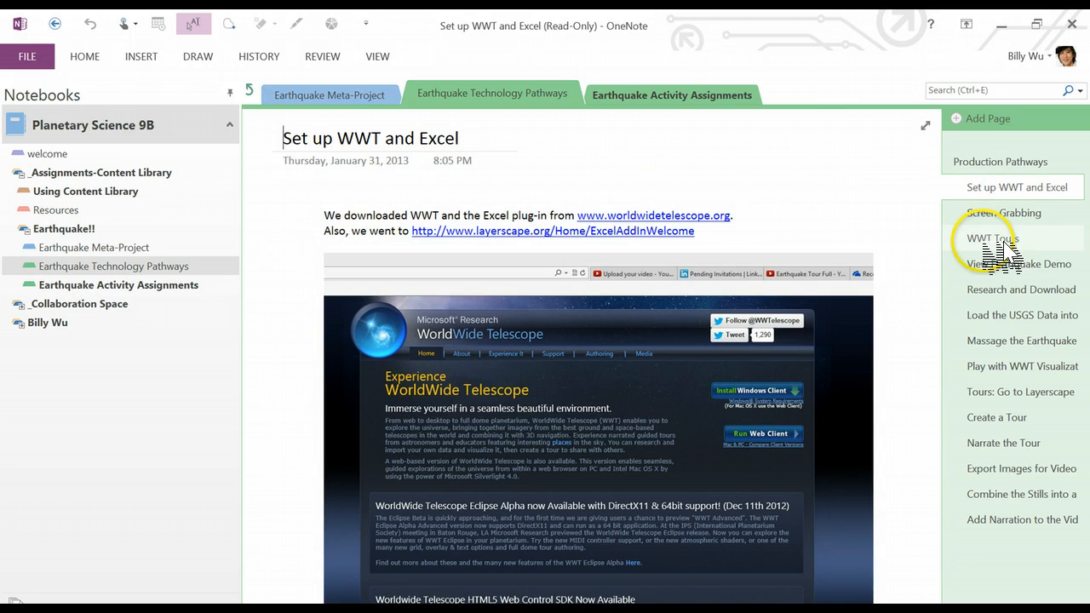
left_click(1018, 263)
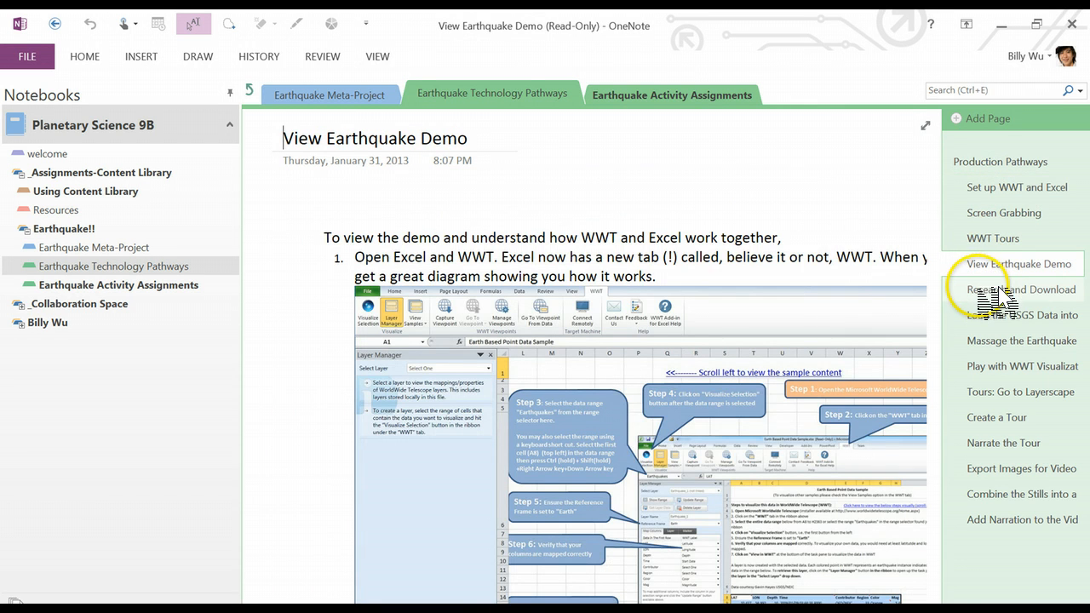
left_click(1021, 288)
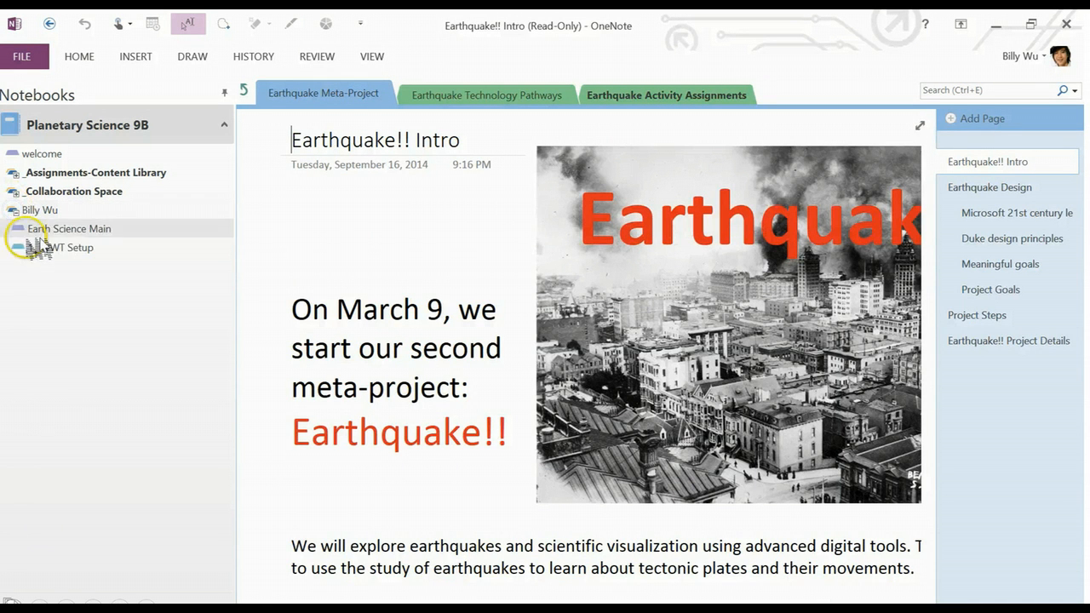
Create the new OneNote notebook 'Billy-Maria E! Space' in OneDrive for Business
left_click(69, 247)
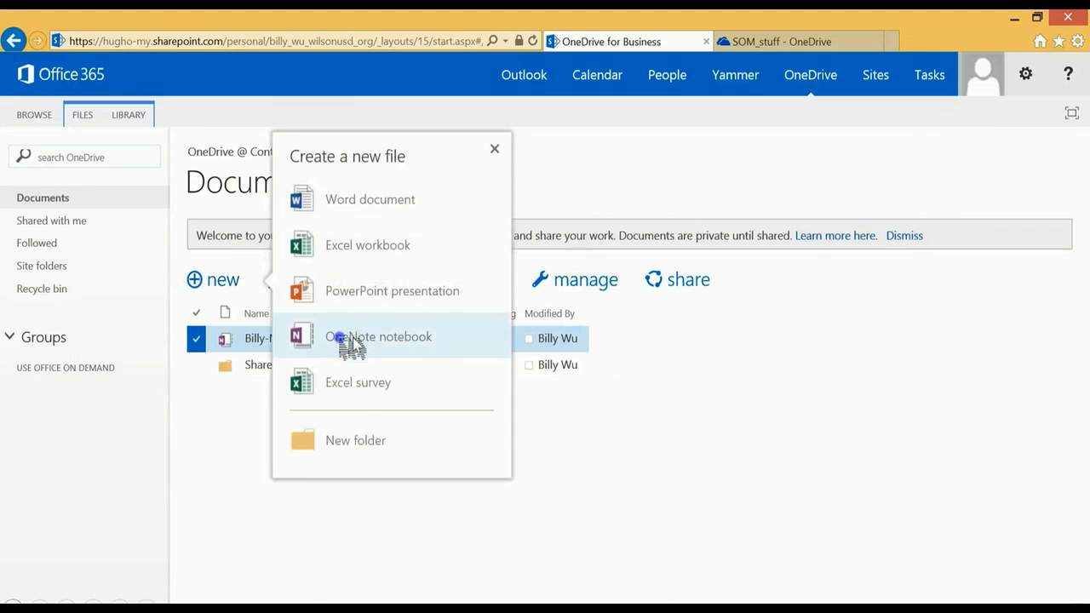
left_click(379, 336)
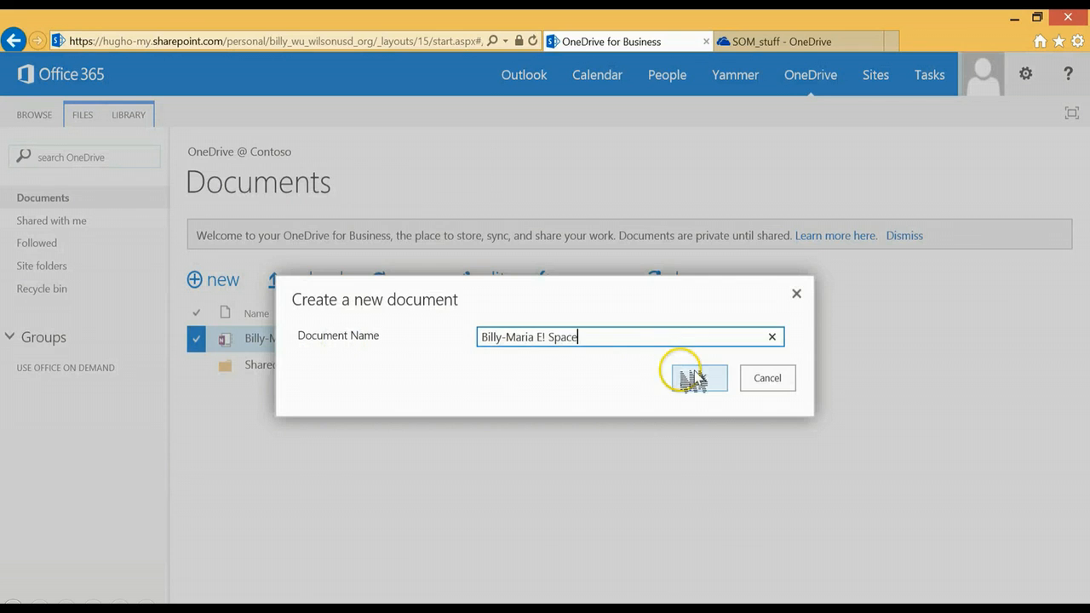
left_click(696, 378)
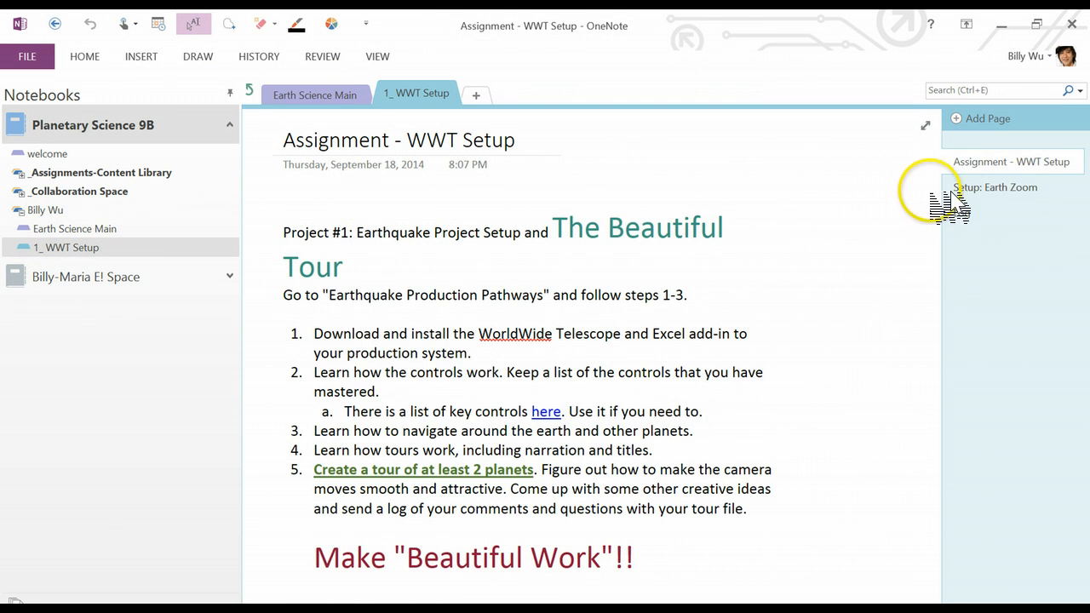
left_click(995, 187)
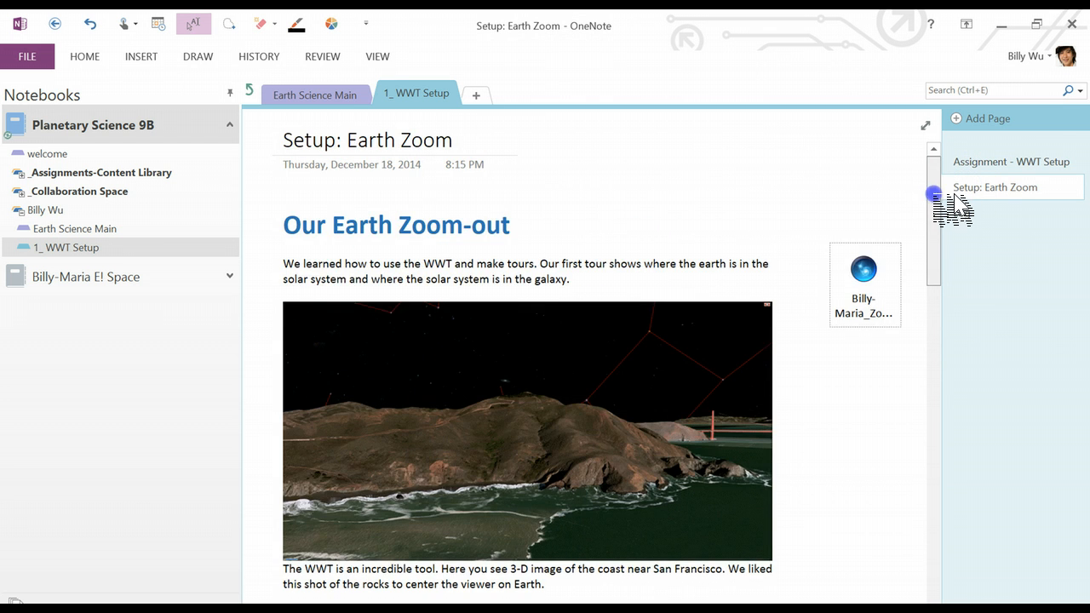
scroll("down", 3)
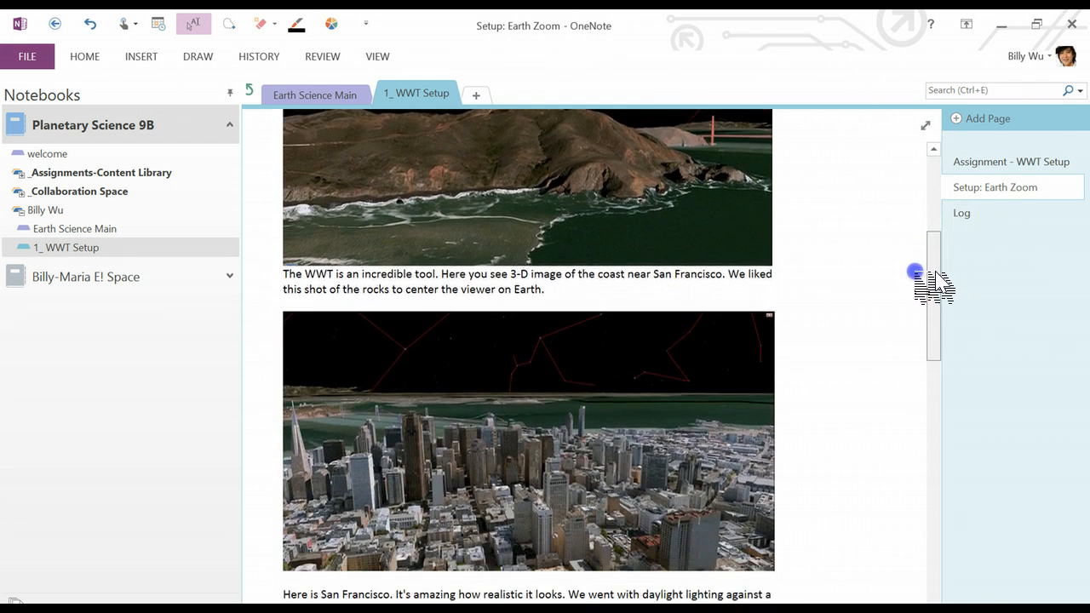
scroll("down", 3)
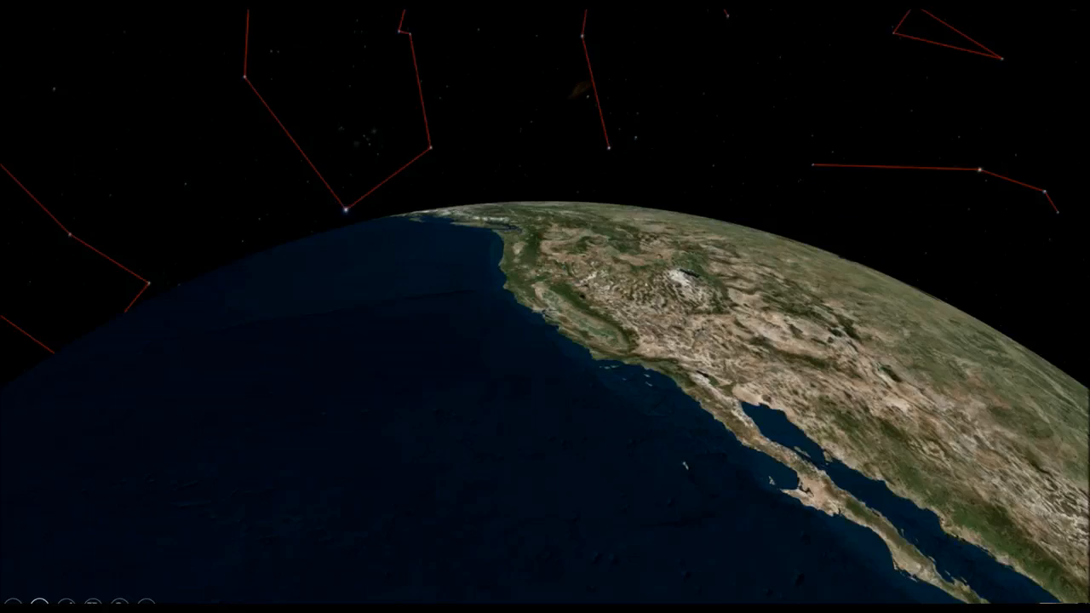
Watch the WWT Earth tour zoom over North America's west coast
scroll("down", 3)
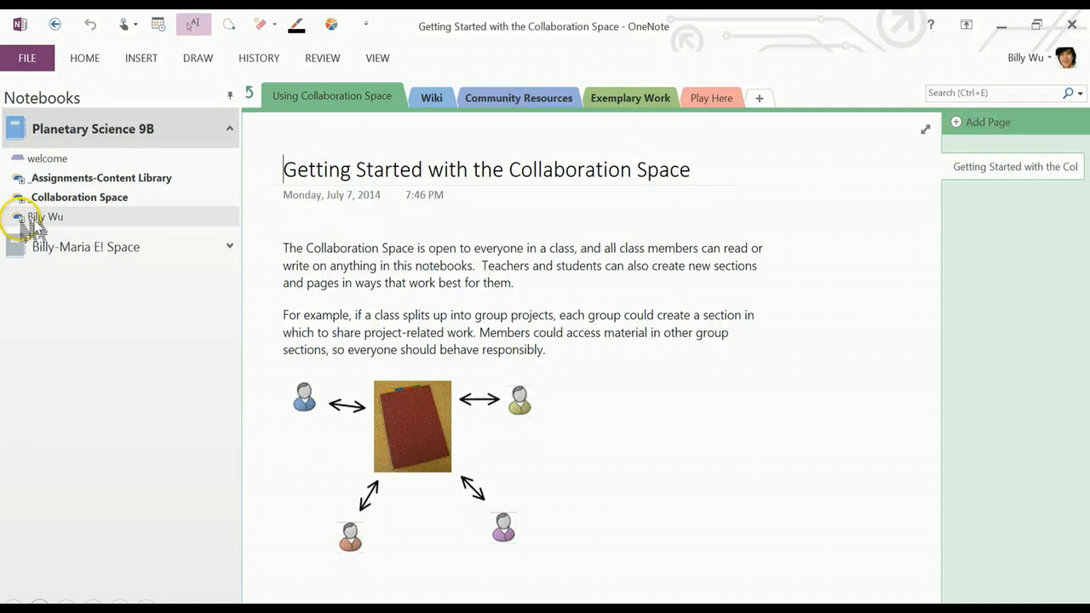
left_click(45, 216)
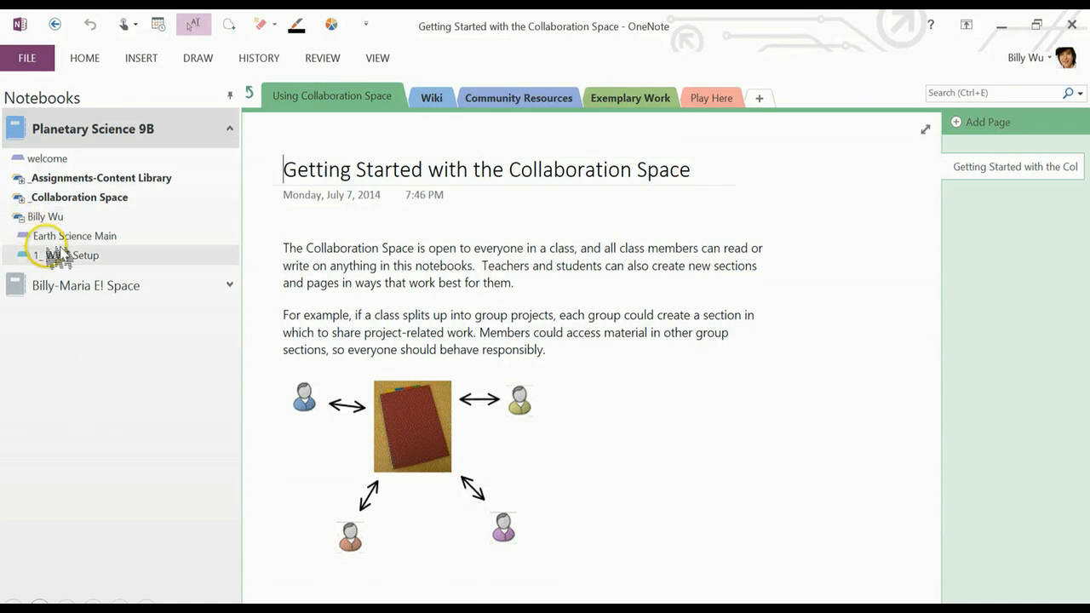
left_click(66, 255)
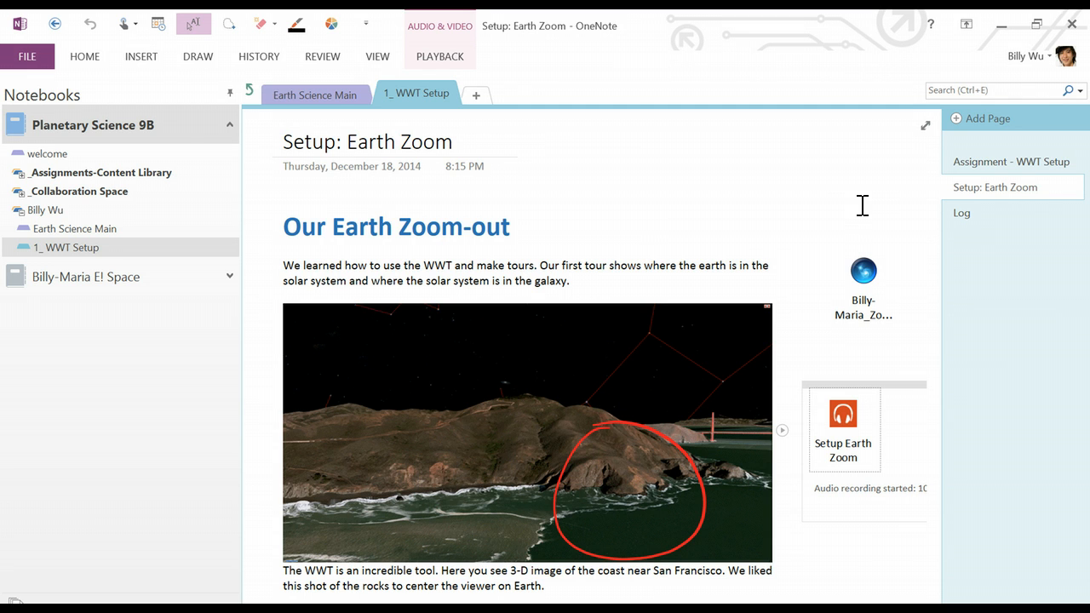
left_click(630, 489)
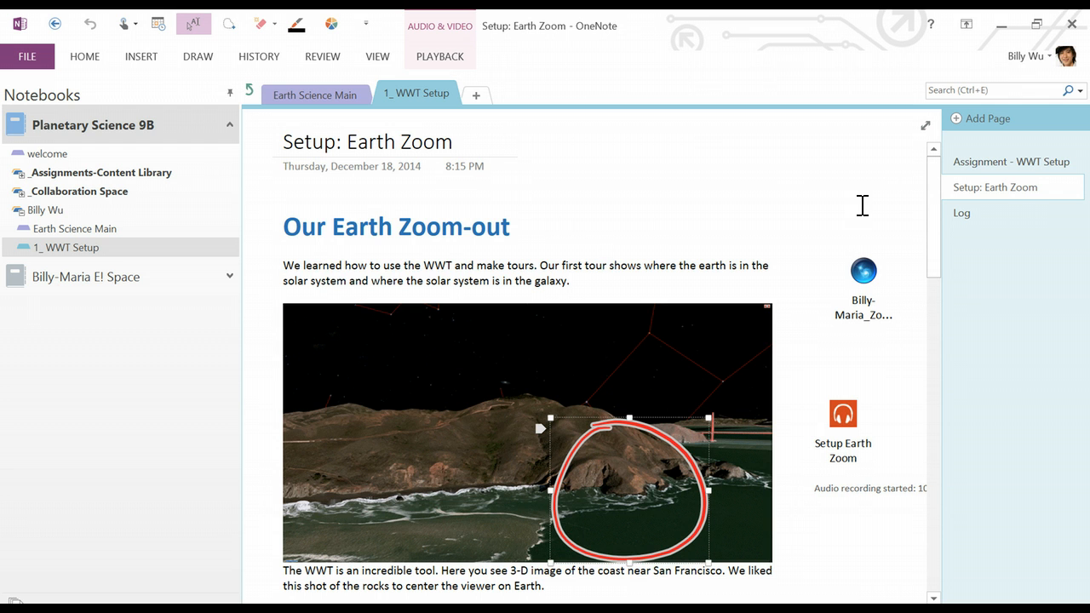
scroll("down", 3)
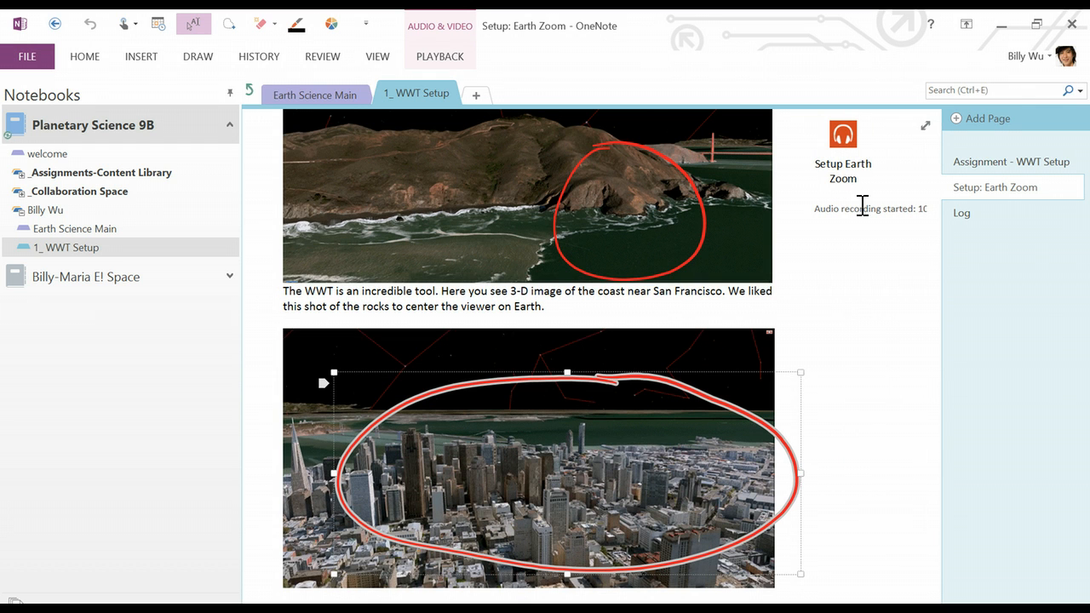
scroll("down", 3)
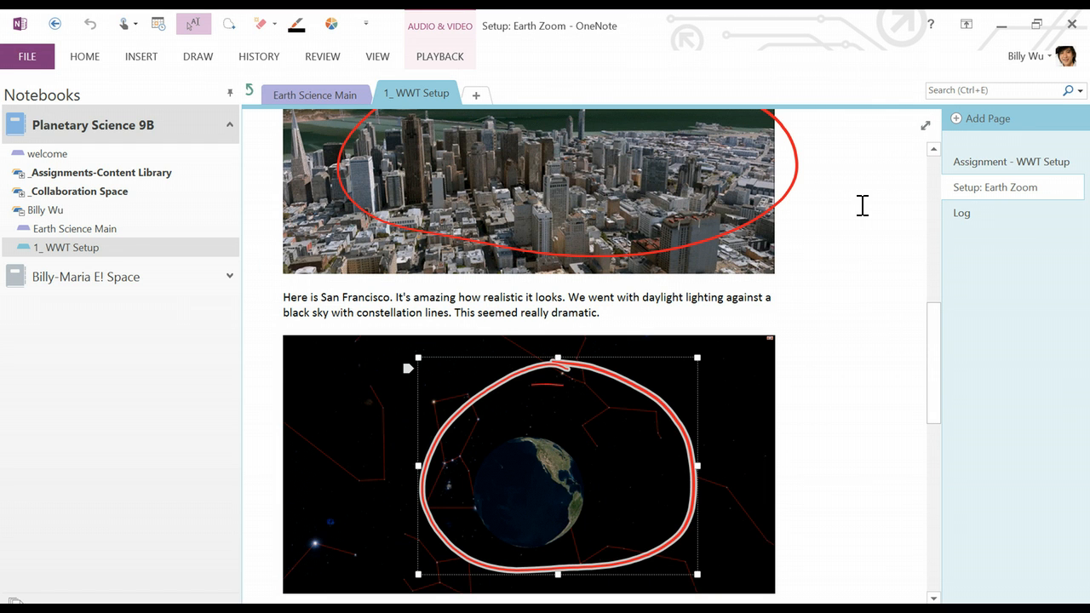
scroll("down", 3)
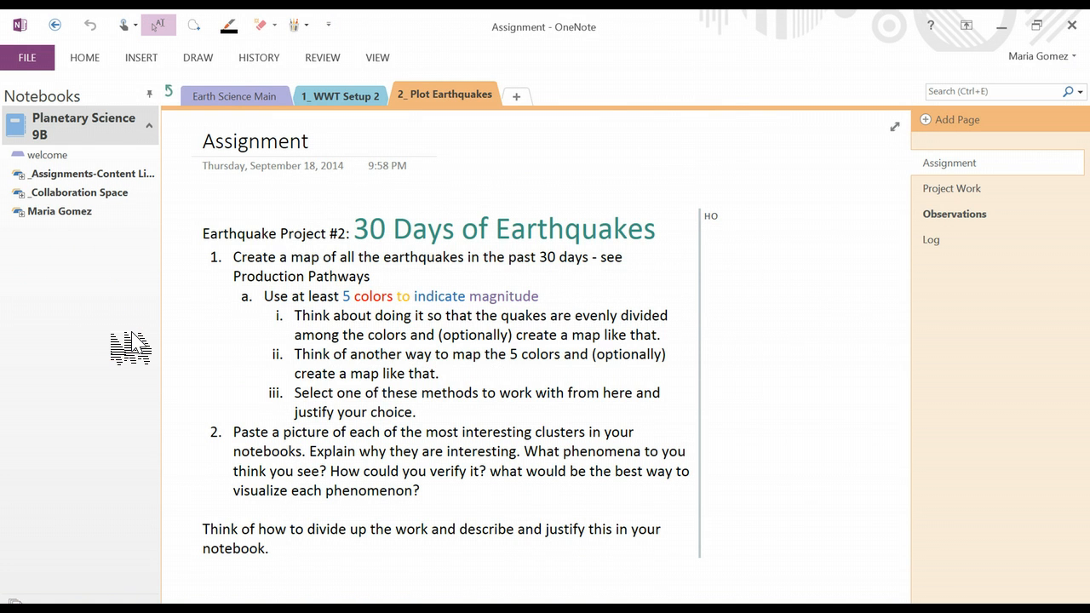
Open the Assignment page in the 2_Plot Earthquakes section
left_click(204, 141)
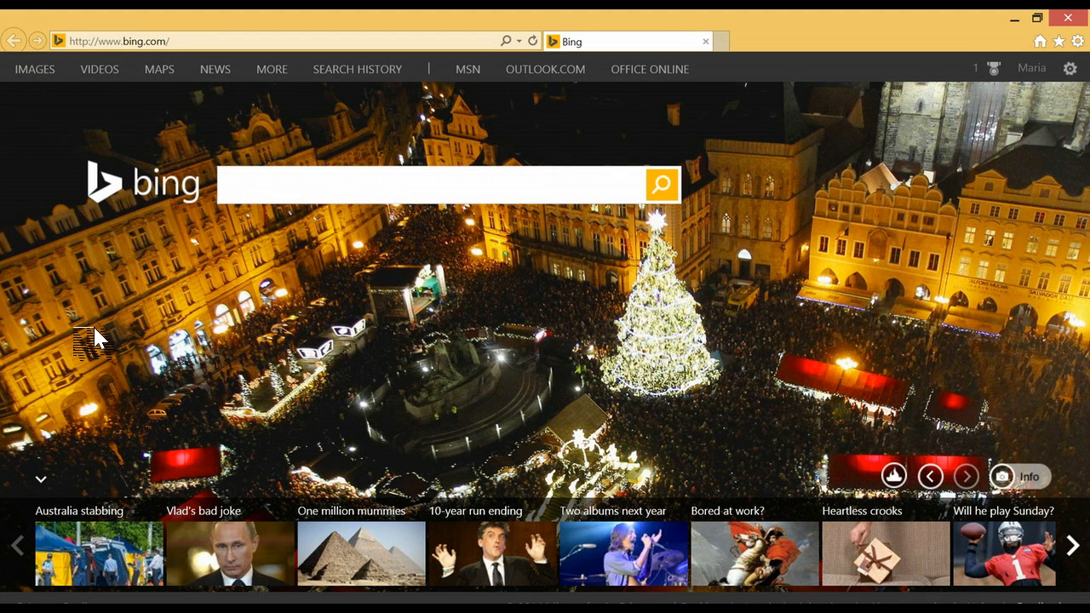
Search Bing for 'earthquakes' and open the USGS Earthquake Hazards Program site
left_click(273, 184)
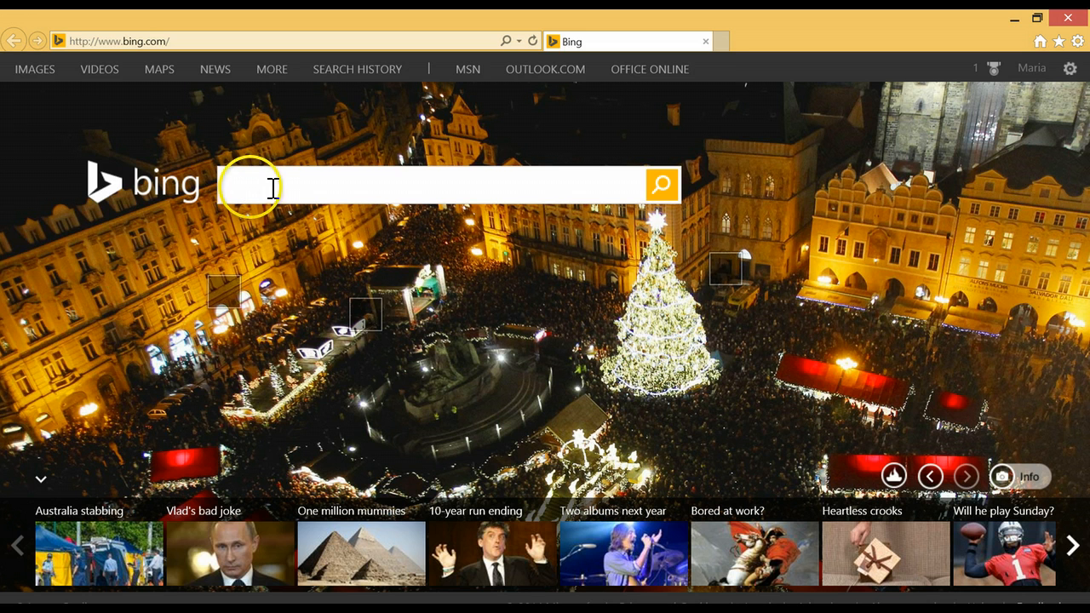
type("earthquakes")
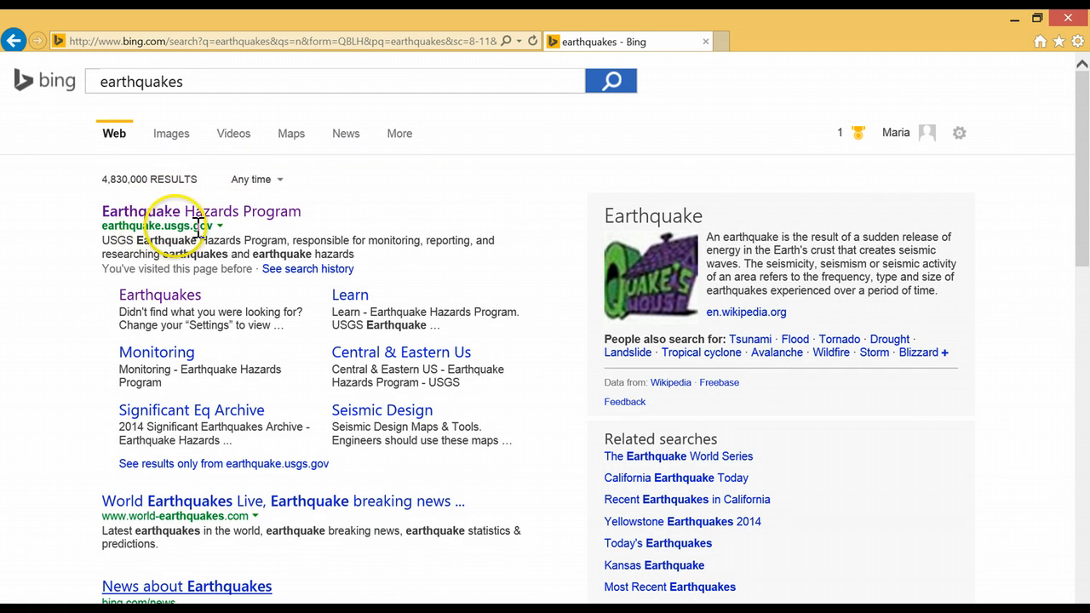
left_click(200, 212)
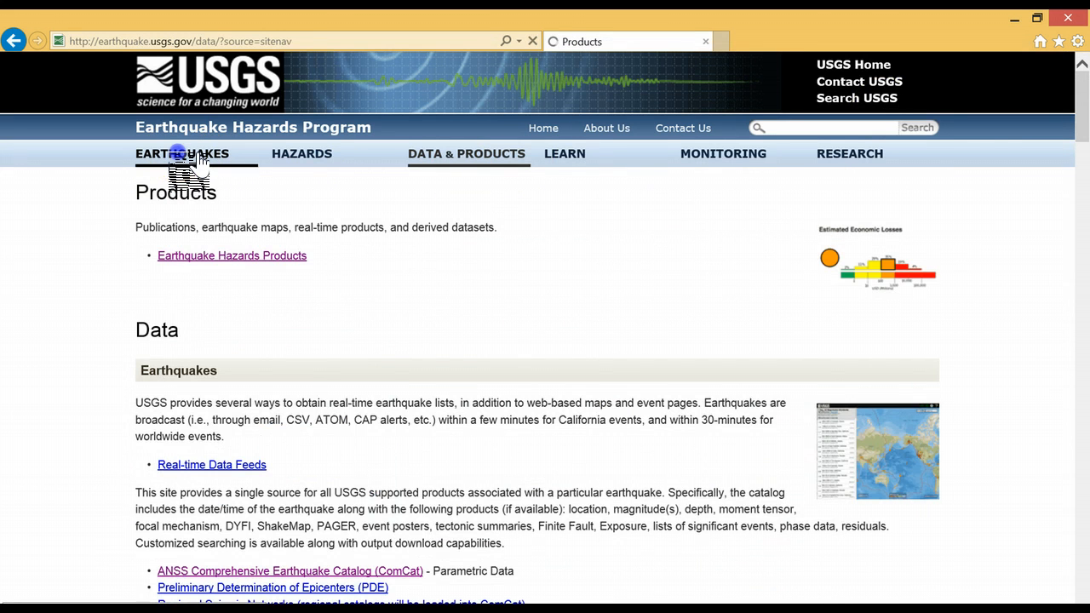
Go to the Earthquakes map and request the download for the 7217 earthquakes
left_click(181, 154)
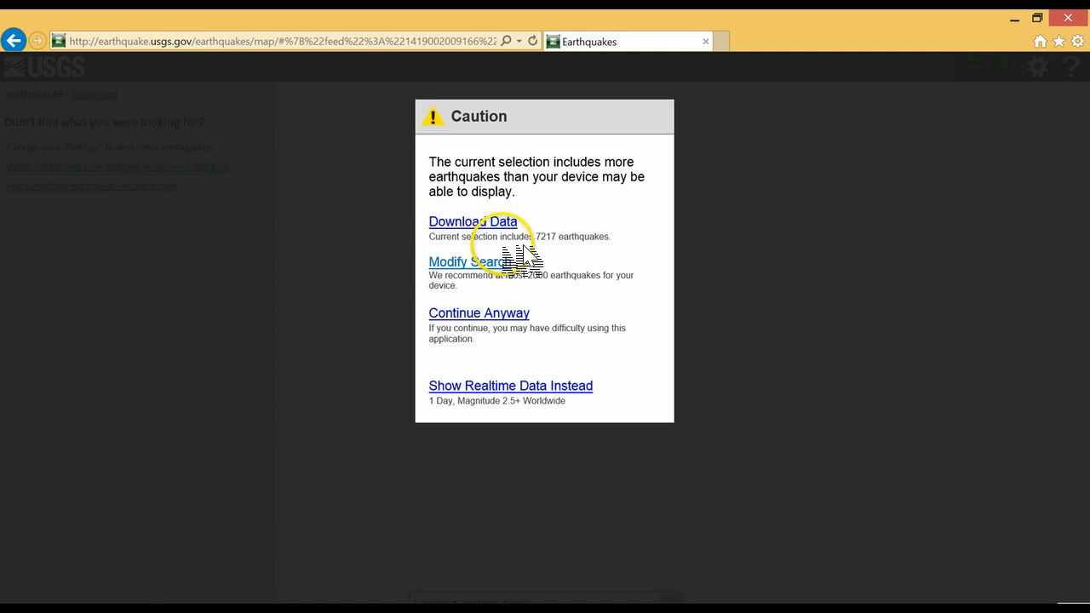
mouse_move(485, 234)
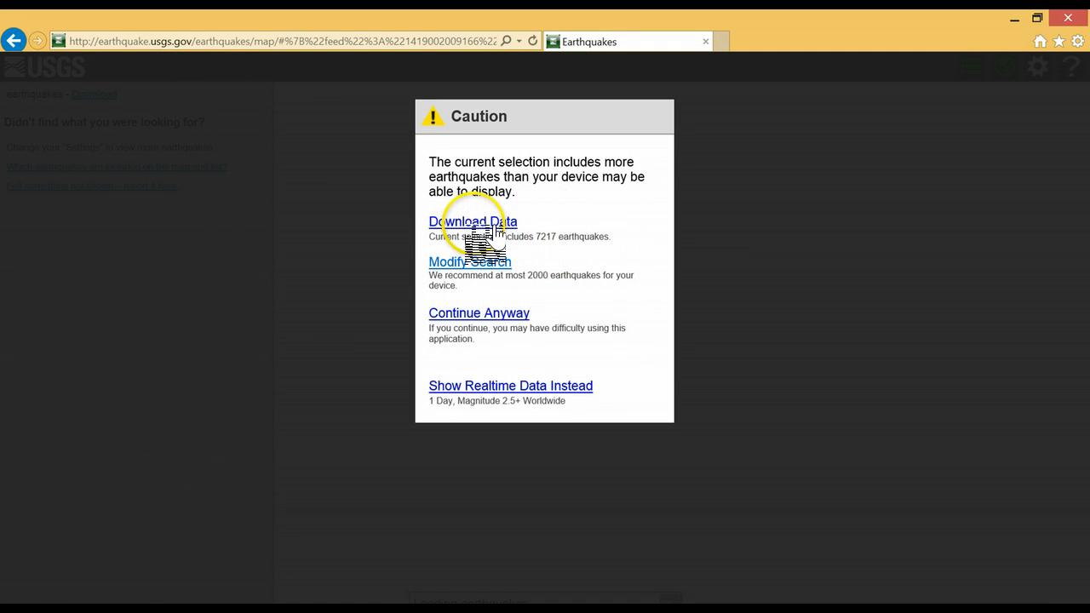
left_click(471, 221)
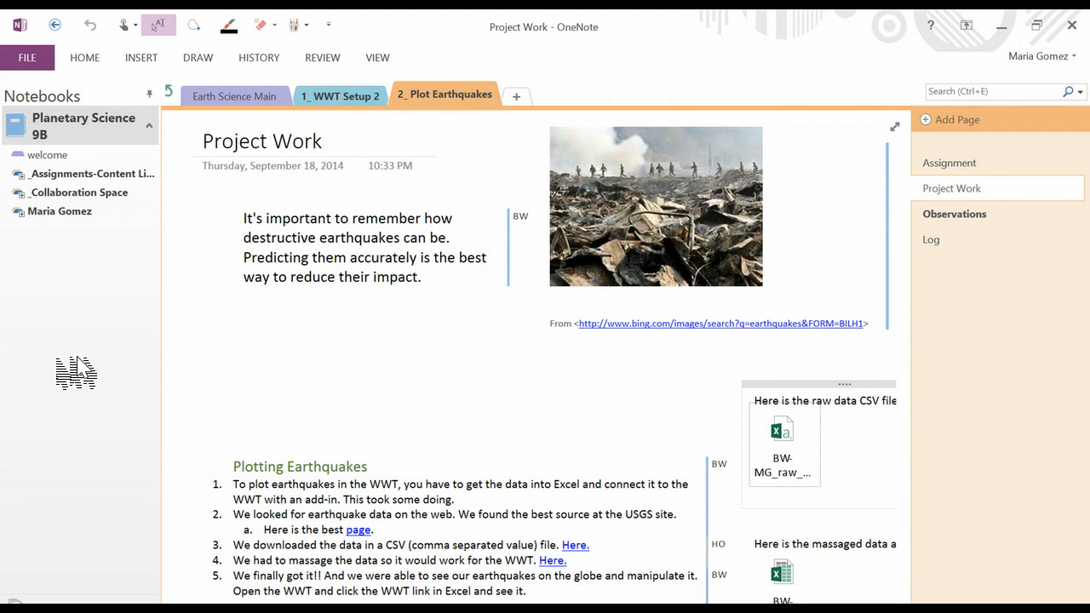
Open the raw USGS data CSV attachment from the Project Work page in Excel
left_click(782, 428)
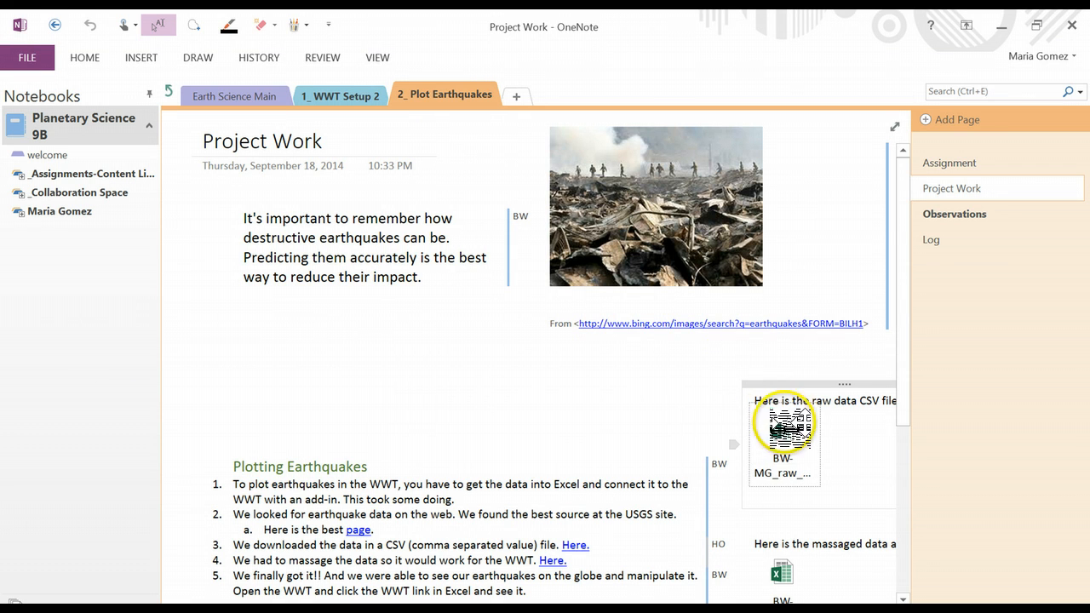
mouse_move(782, 426)
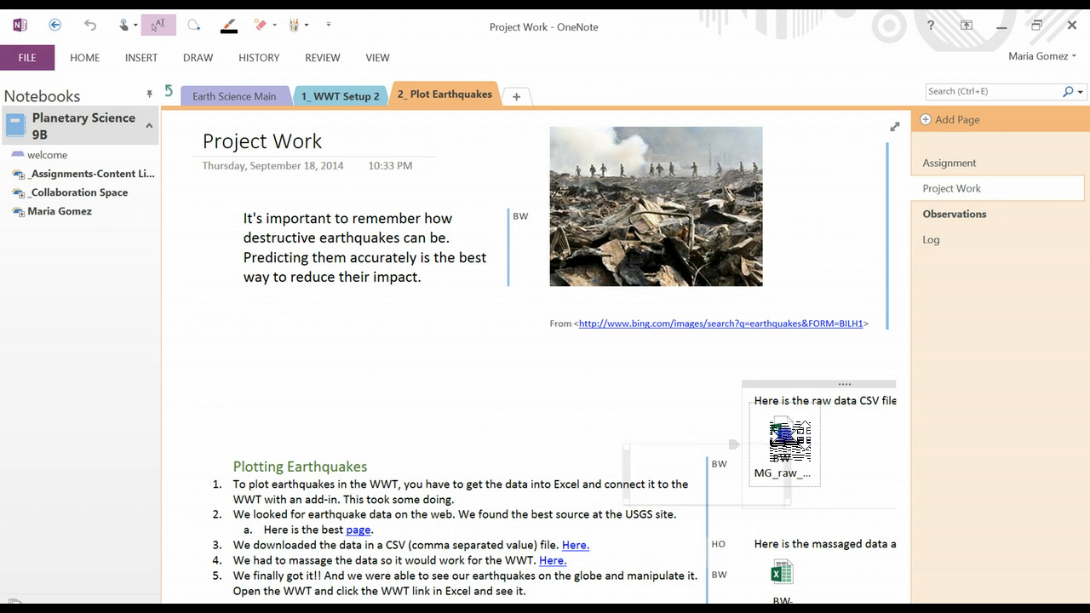
double_click(783, 440)
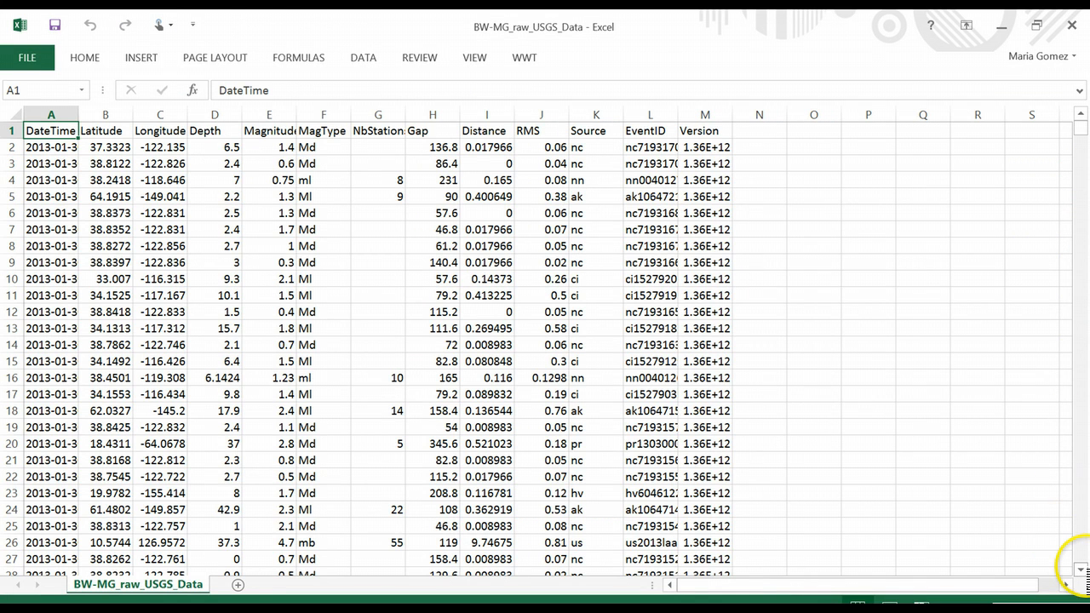
Select the HO_Earthquakes_2 range in the massaged earthquake workbook via the Name Box
scroll("down", 3)
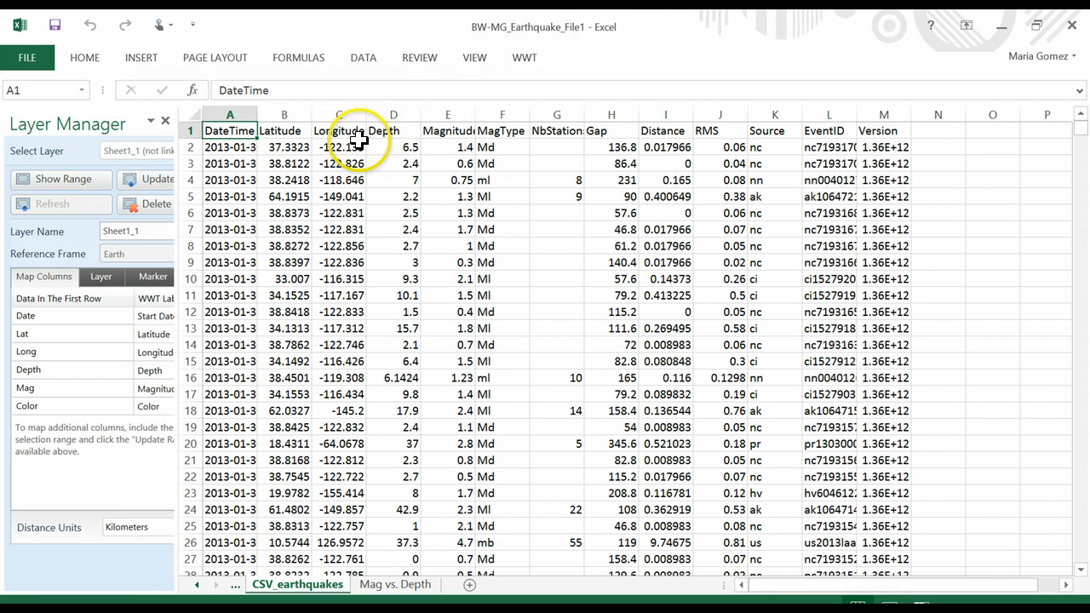
mouse_move(155, 203)
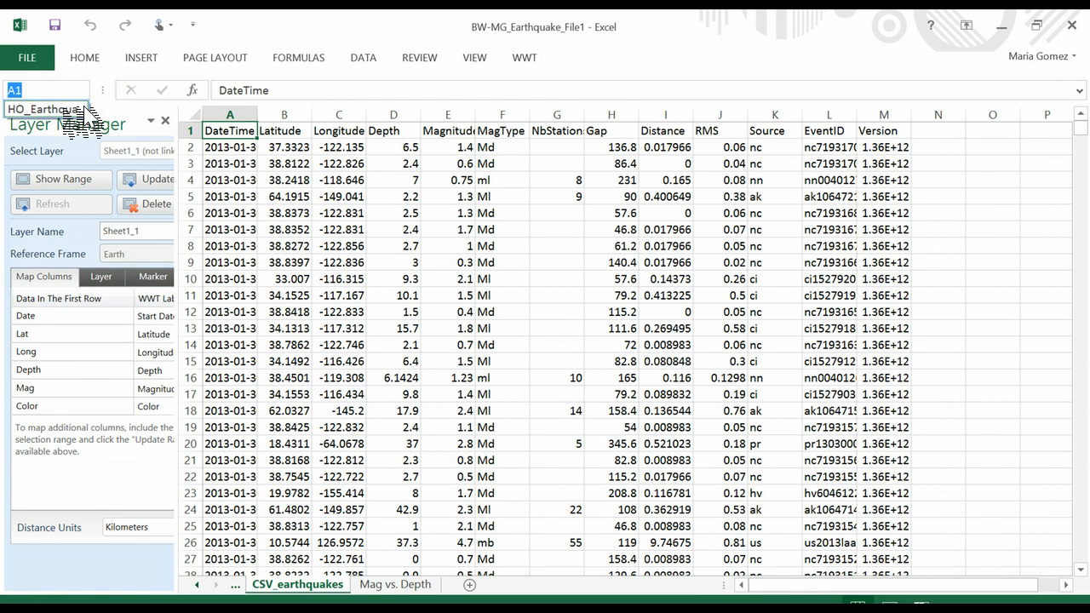
left_click(301, 584)
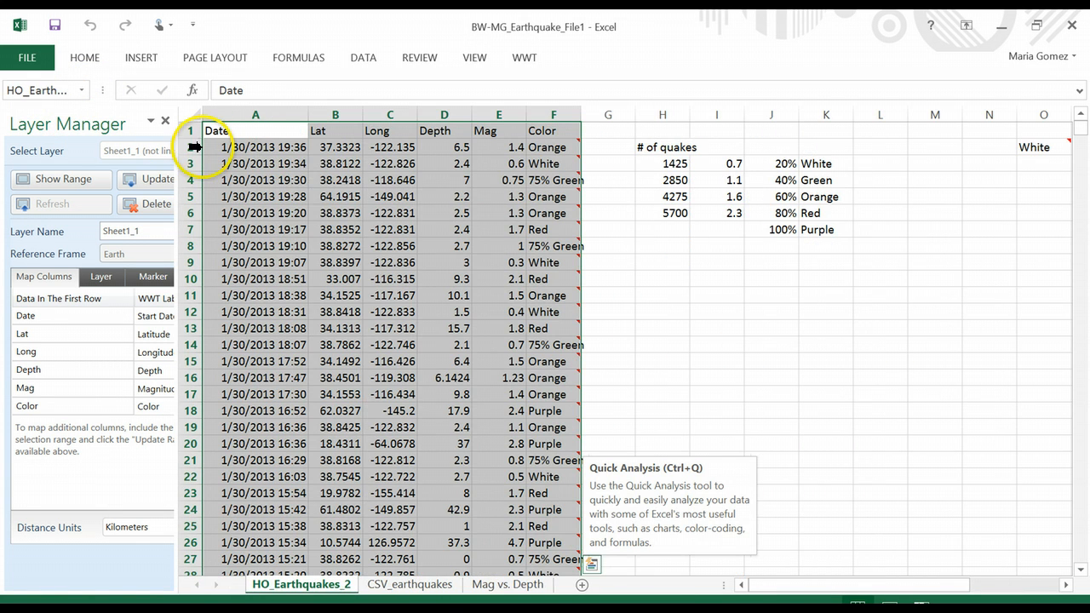
mouse_move(357, 204)
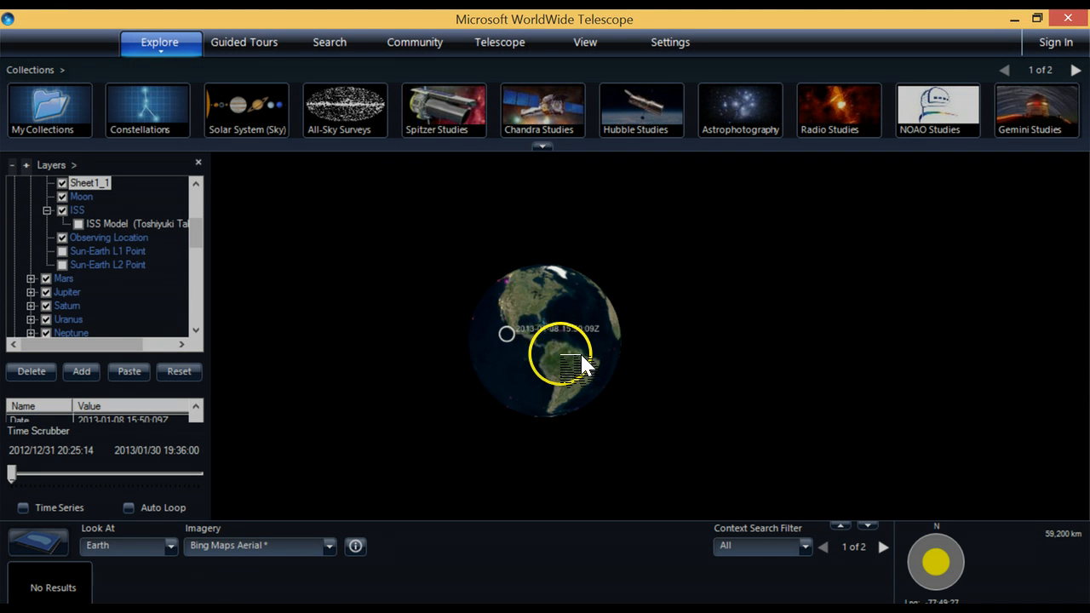
Rotate the WWT globe to bring the plotted earthquakes around Alaska into view
left_click_drag(583, 361, 664, 368)
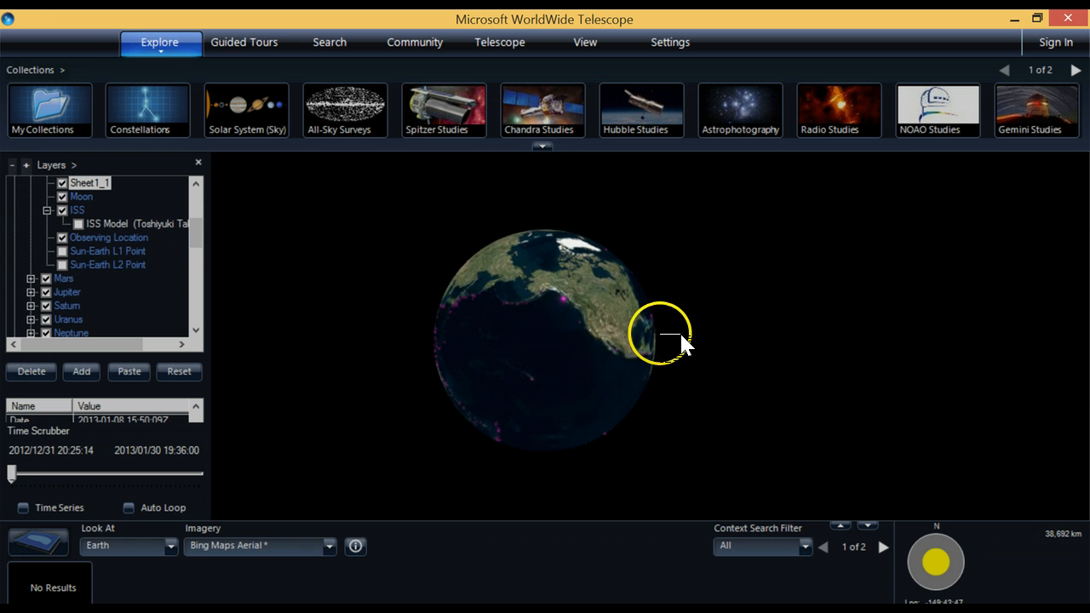
left_click_drag(685, 344, 528, 358)
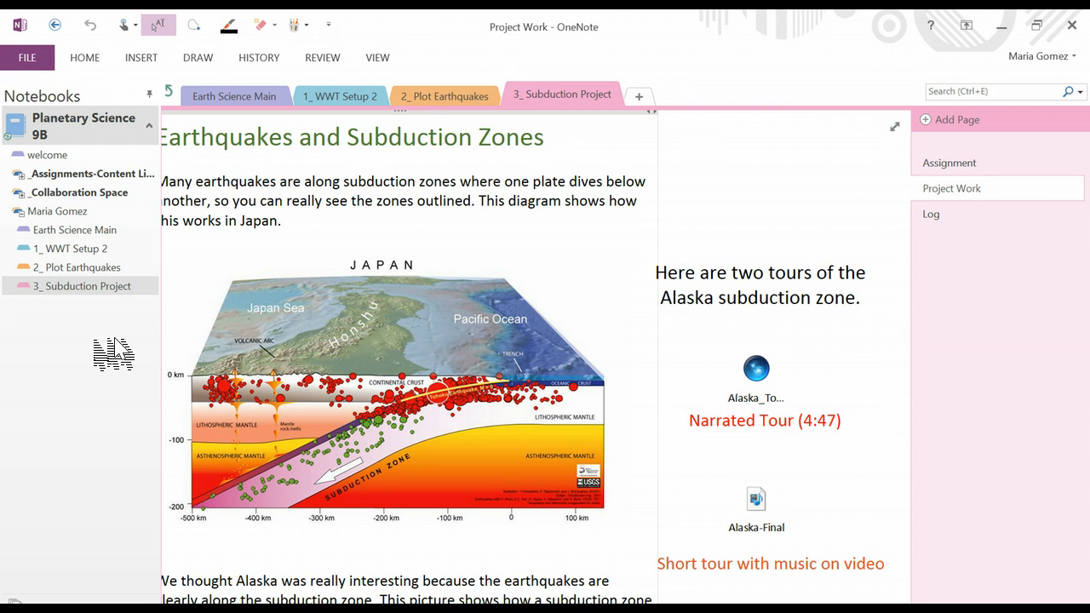
mouse_move(149, 400)
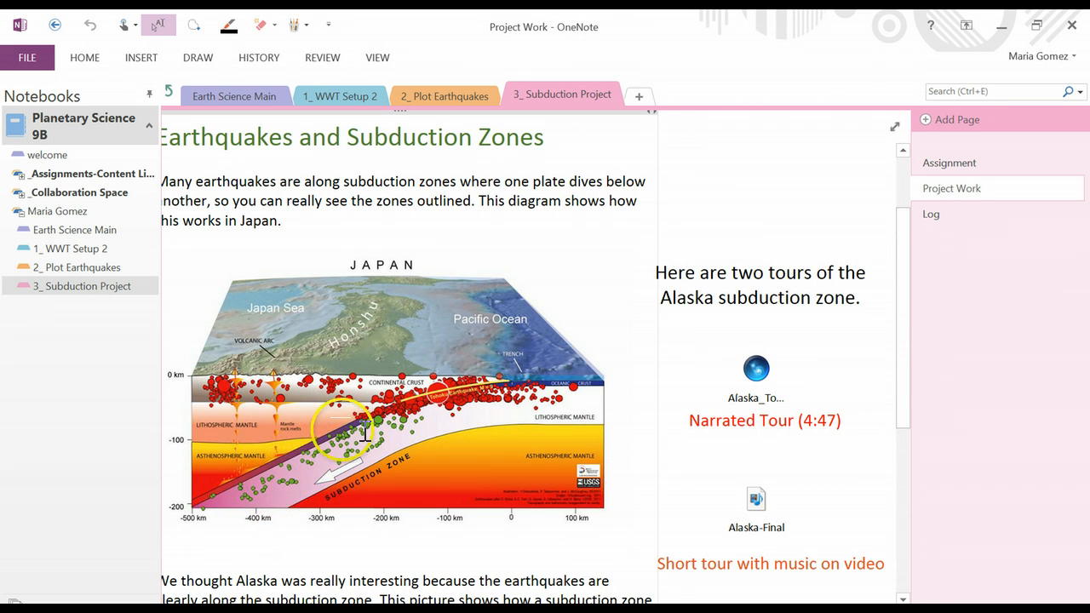
left_click_drag(349, 425, 502, 392)
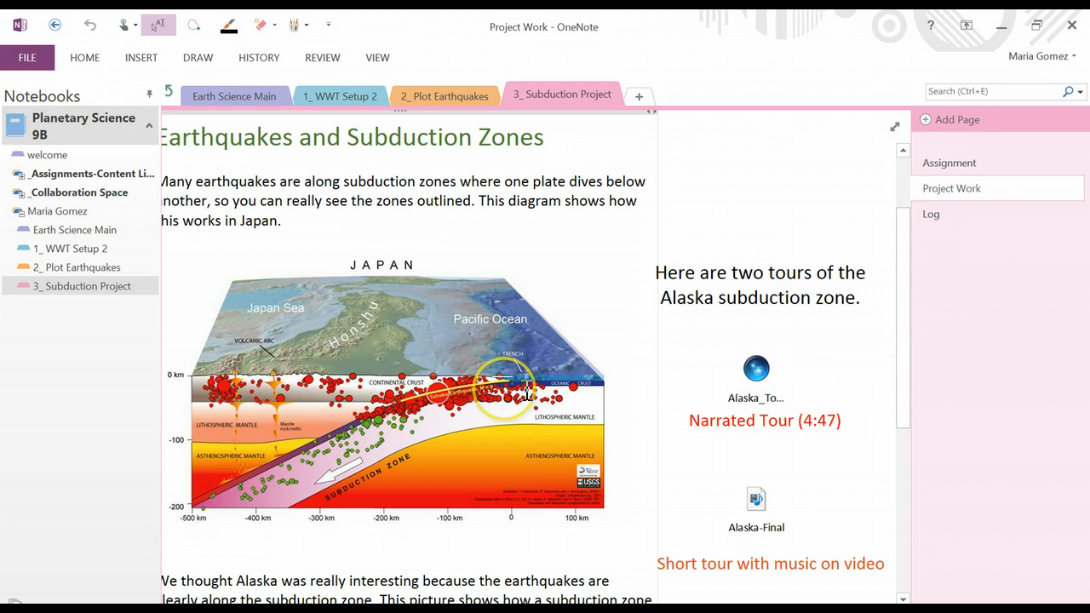